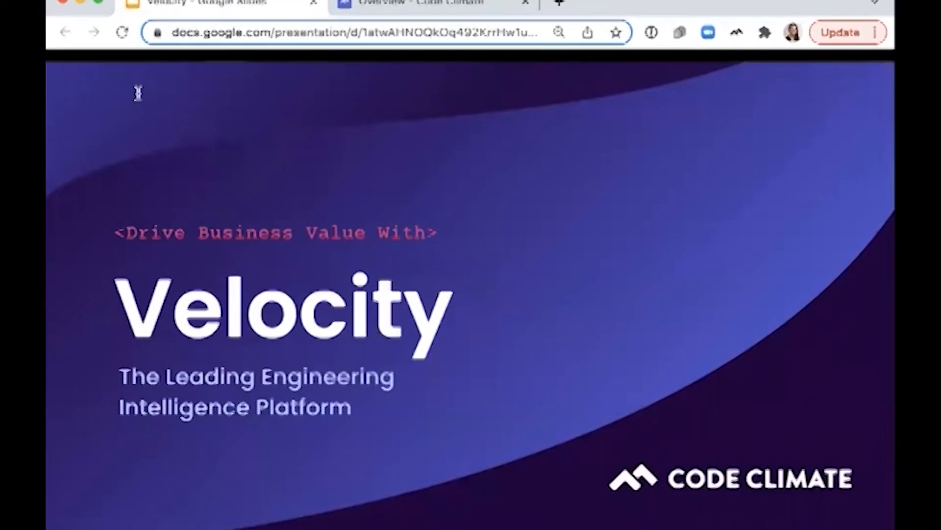
mouse_move(139, 99)
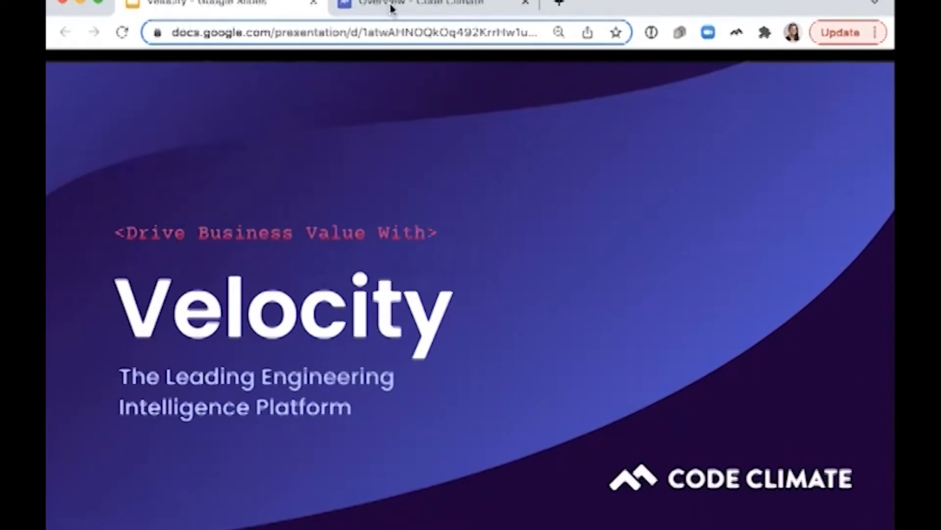
- Show the Overview dashboard and reveal the PR throughput chart's short definition tooltip
left_click(420, 4)
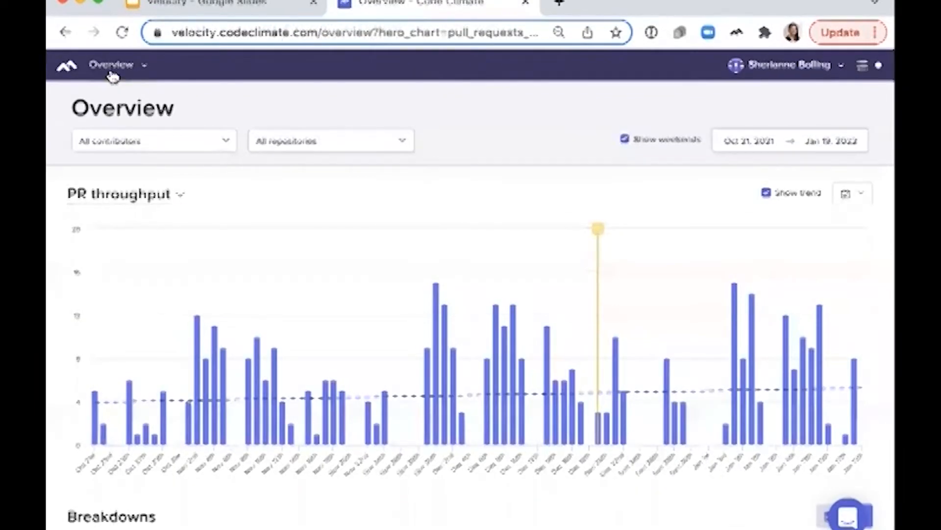
left_click(114, 64)
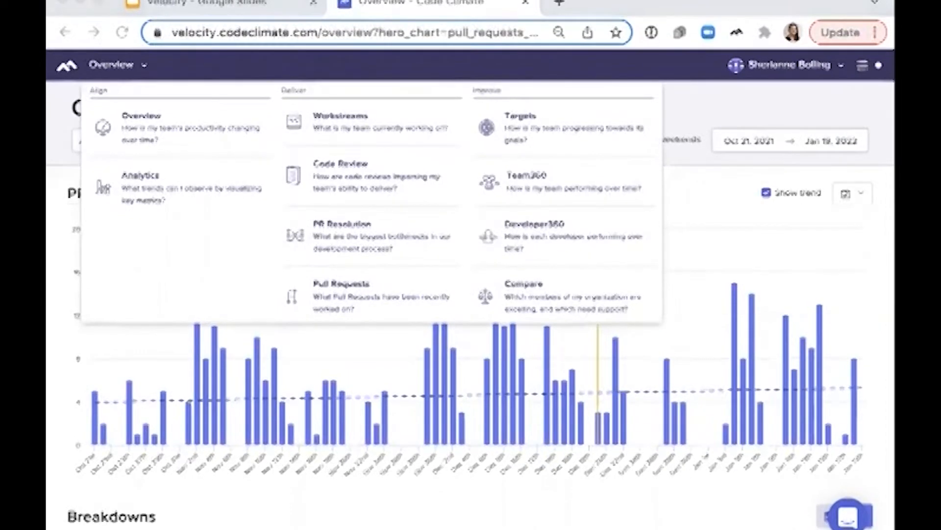
mouse_move(131, 209)
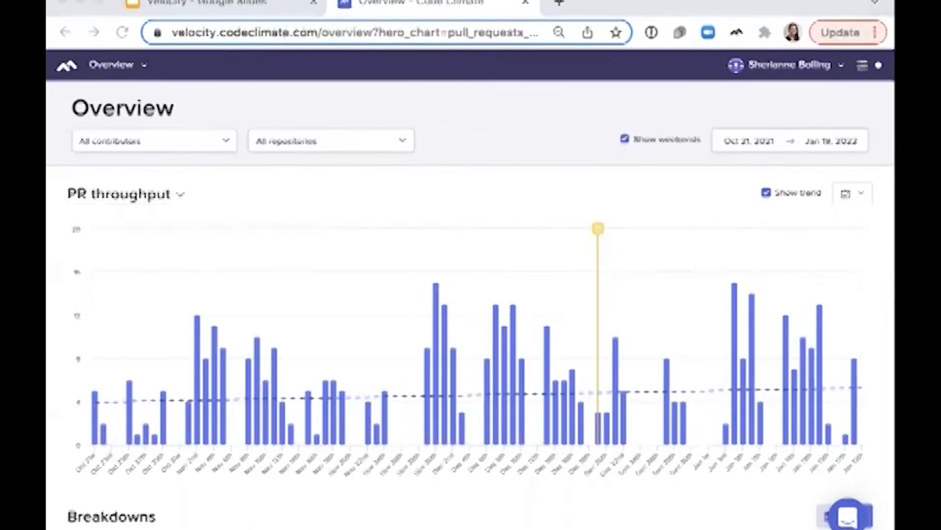
mouse_move(528, 195)
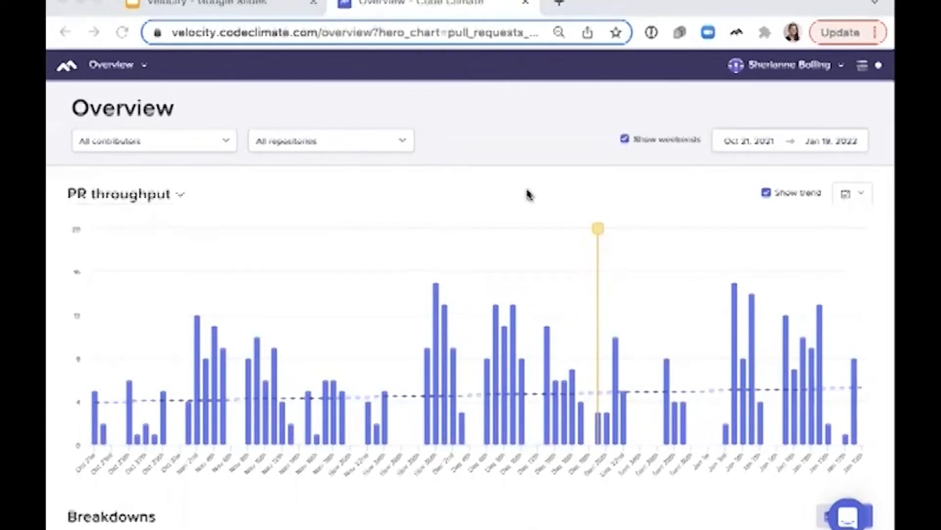
mouse_move(595, 233)
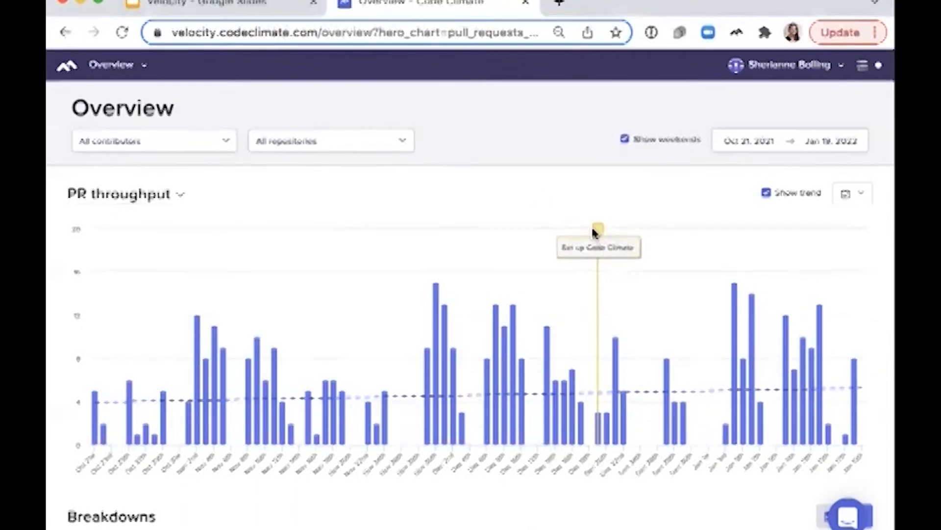
mouse_move(598, 228)
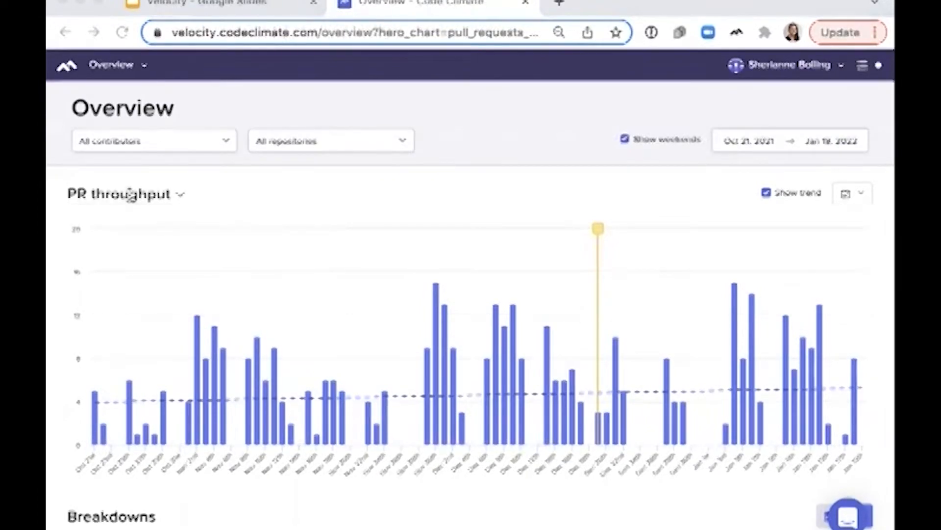
mouse_move(285, 210)
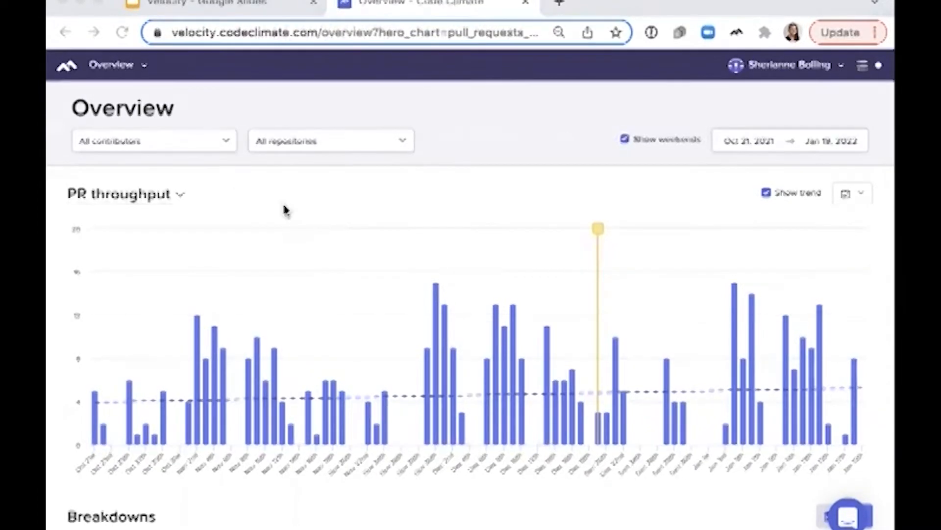
left_click(153, 140)
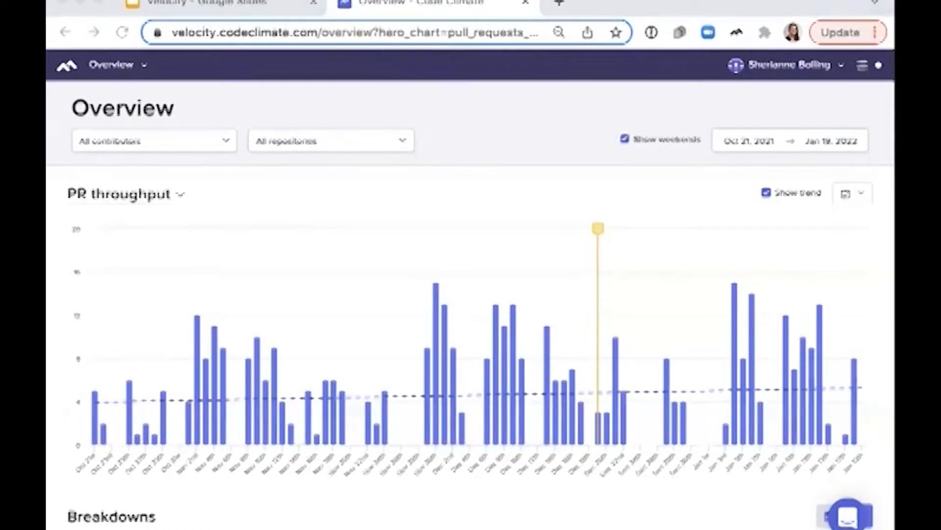
mouse_move(380, 177)
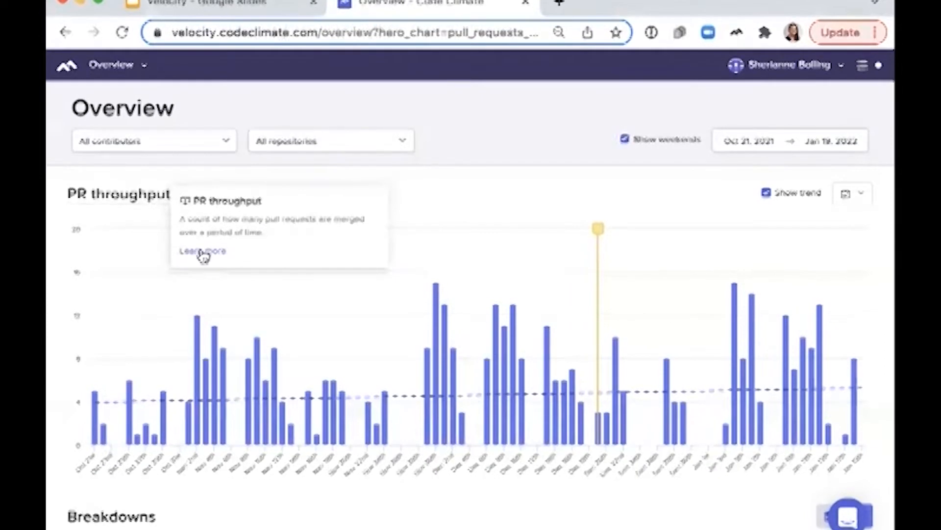
left_click(202, 251)
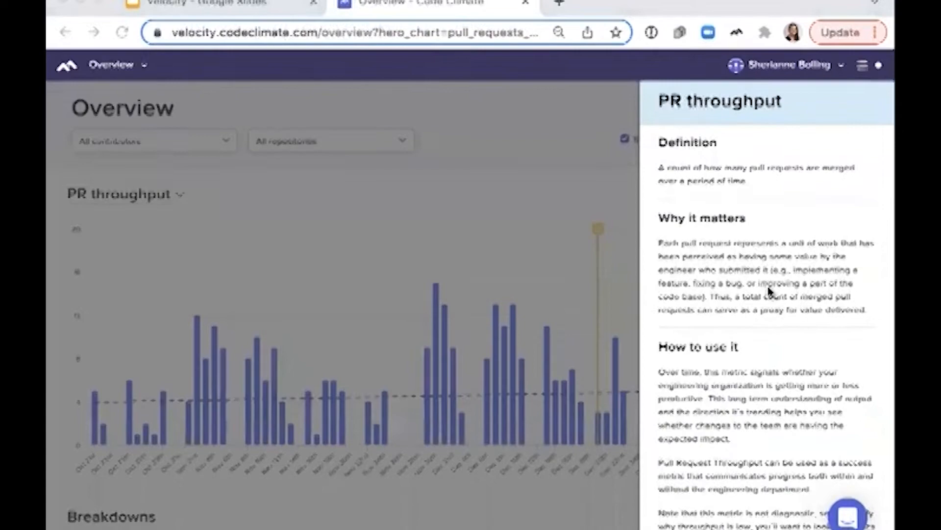
scroll("down", 3)
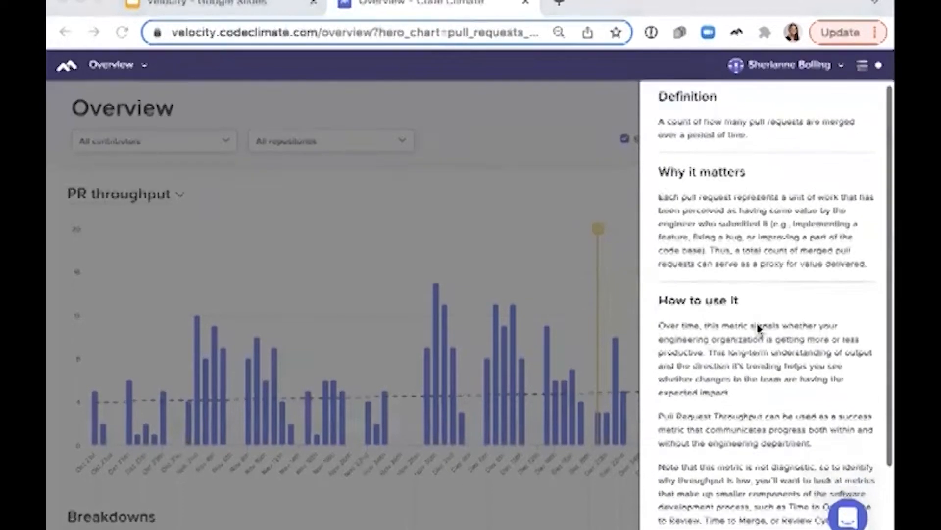
scroll("down", 3)
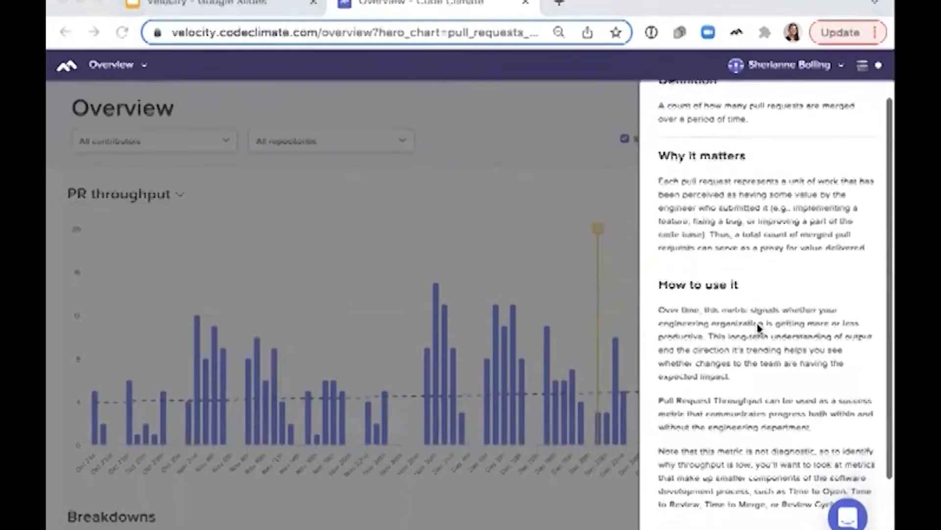
scroll("down", 3)
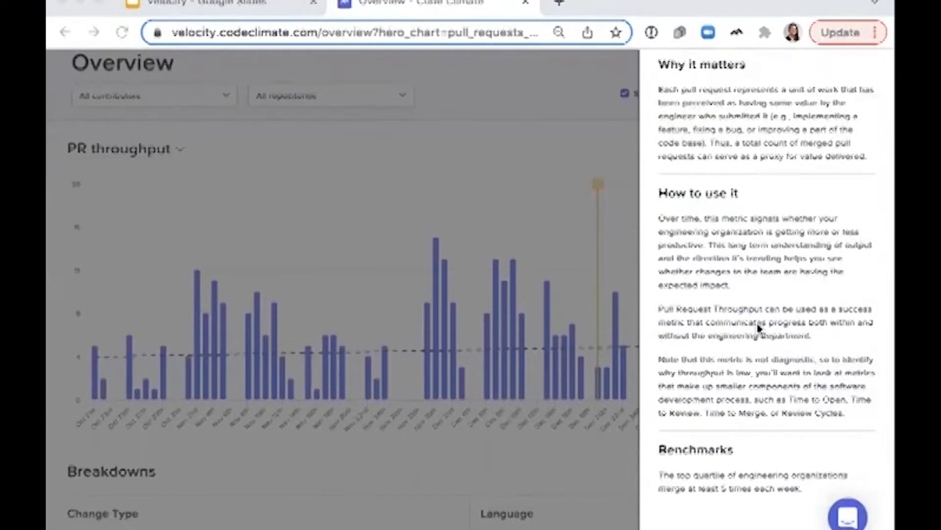
mouse_move(758, 513)
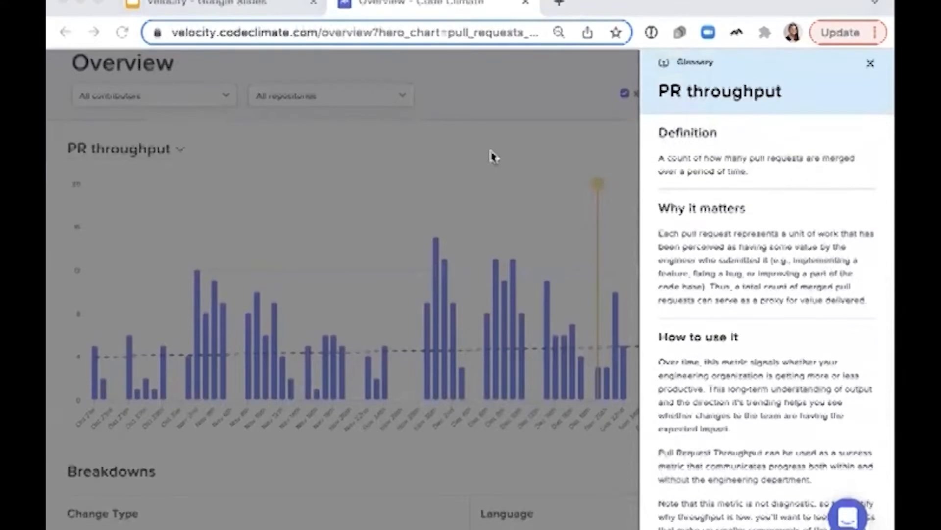
left_click(870, 63)
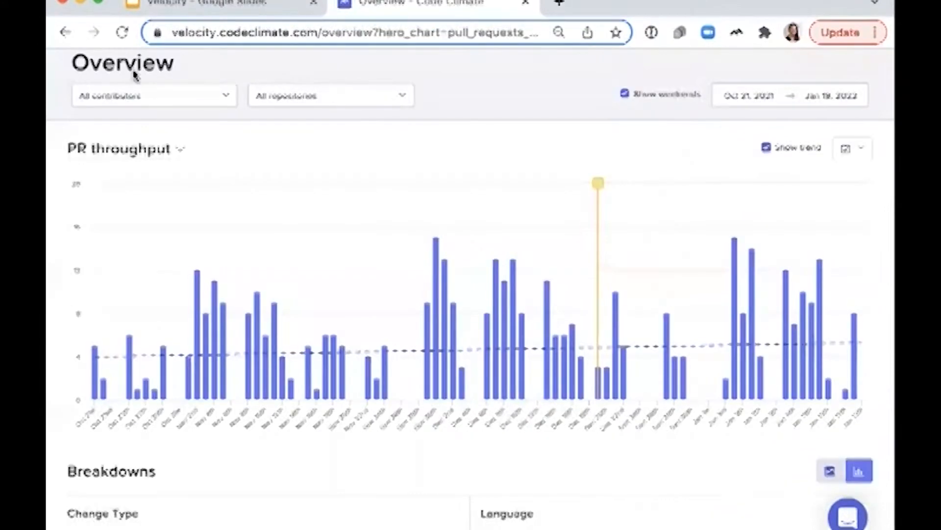
- Navigate from the Overview menu to the PR Resolution report's Cycle Time chart
left_click(111, 65)
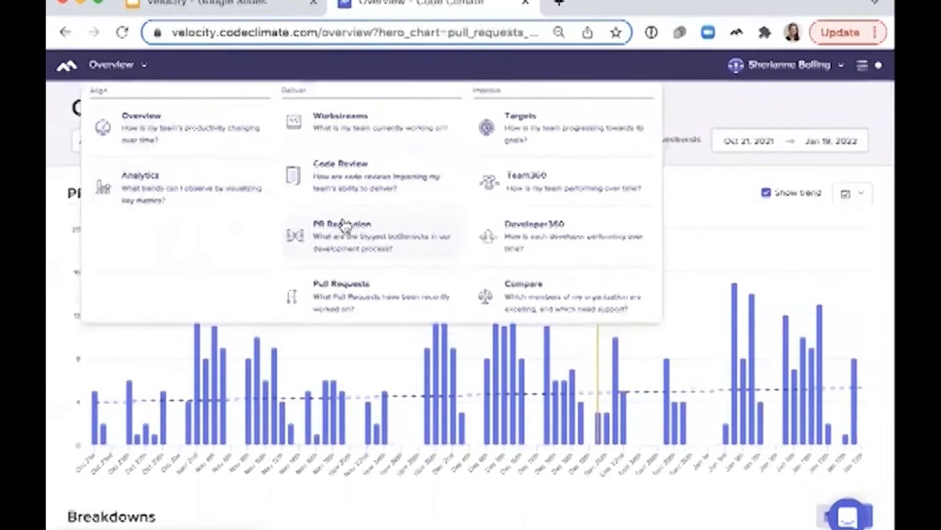
left_click(344, 237)
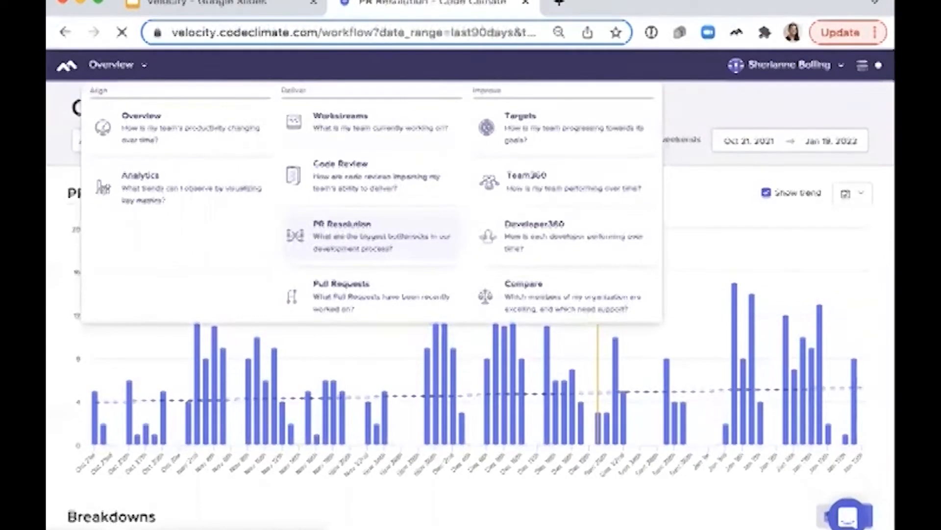
left_click(344, 235)
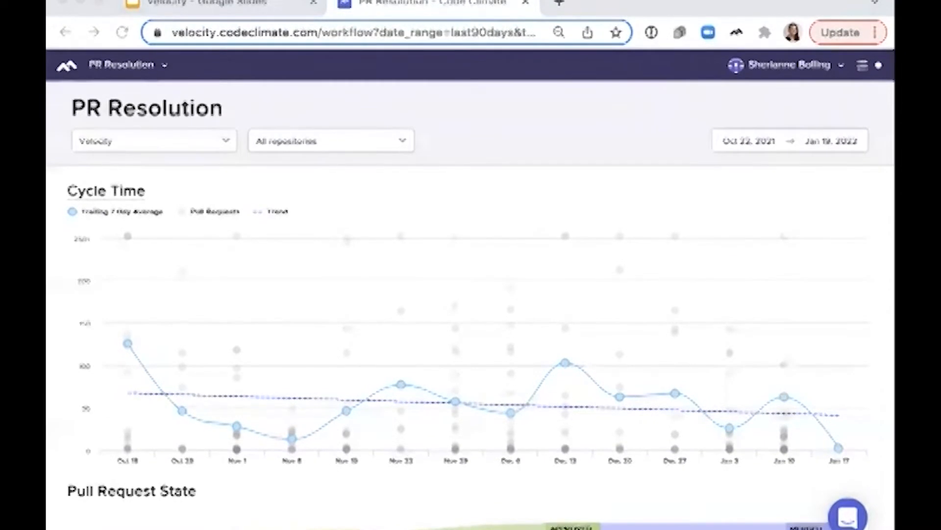
mouse_move(520, 308)
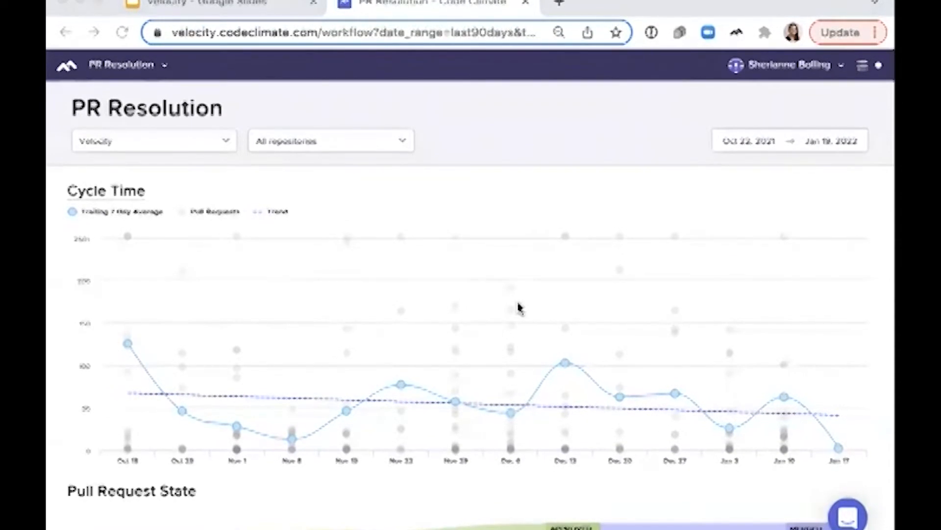
- Scroll the PR Resolution page down past Pull Request State to the timing histograms
scroll("down", 3)
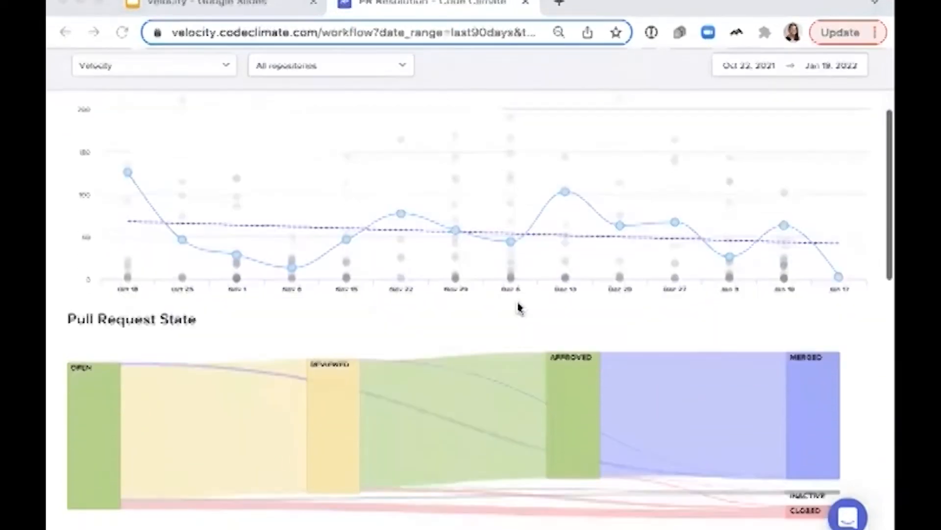
scroll("down", 3)
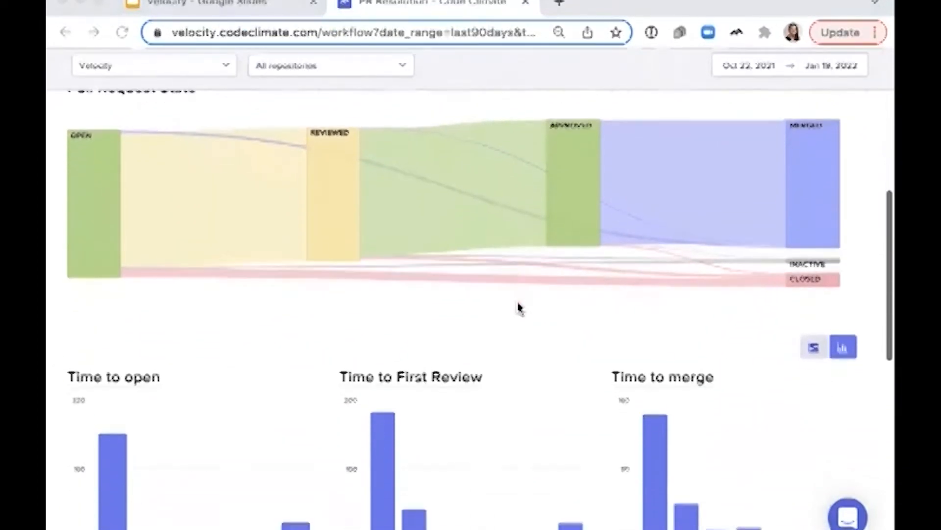
scroll("down", 3)
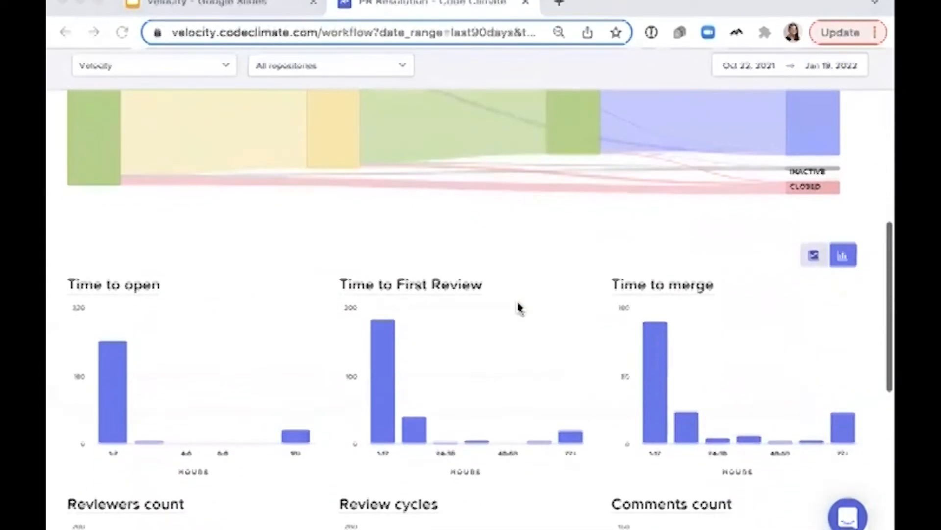
scroll("down", 3)
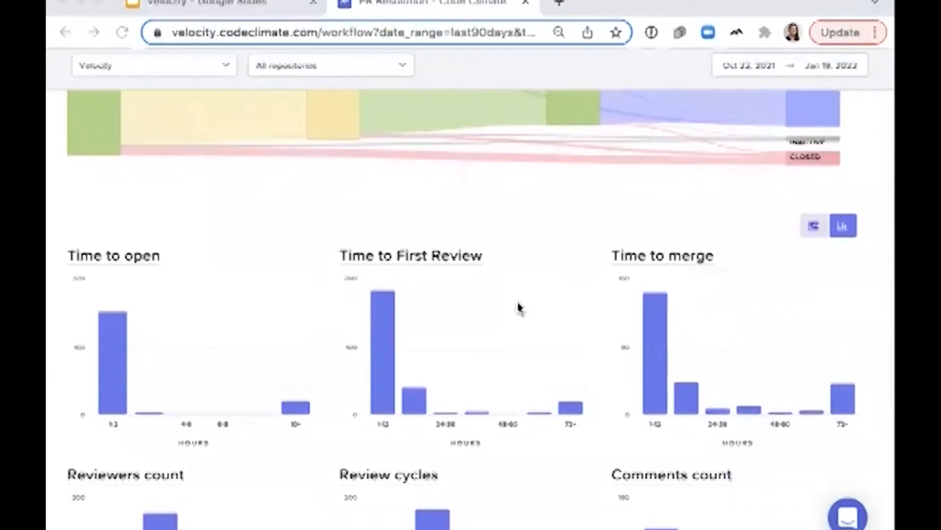
mouse_move(334, 336)
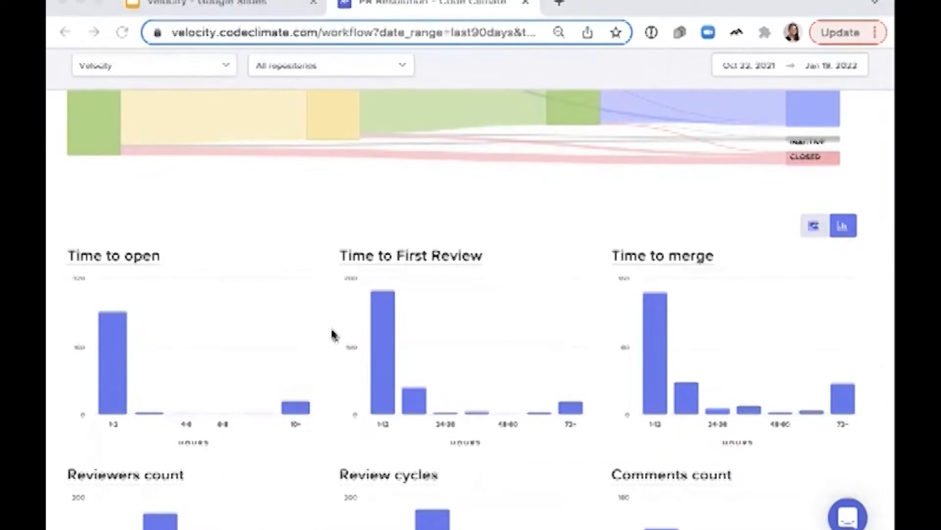
mouse_move(761, 350)
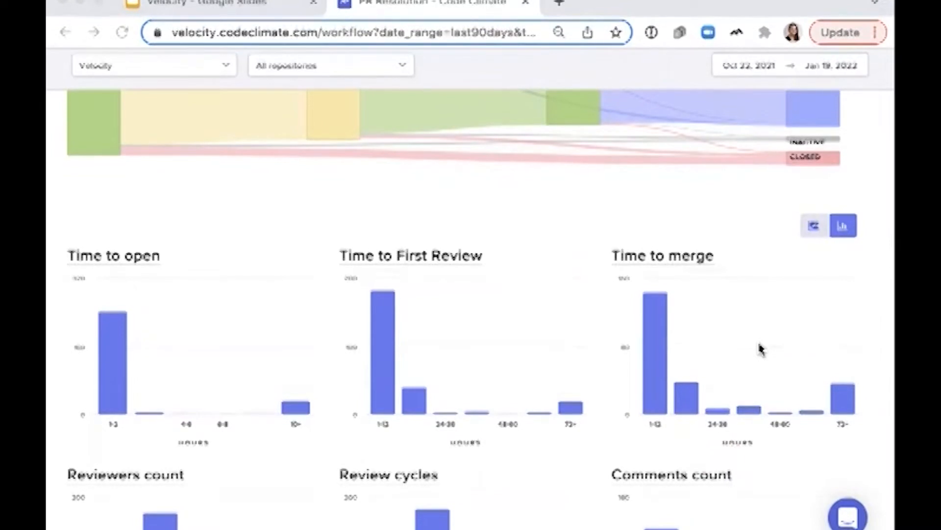
mouse_move(696, 308)
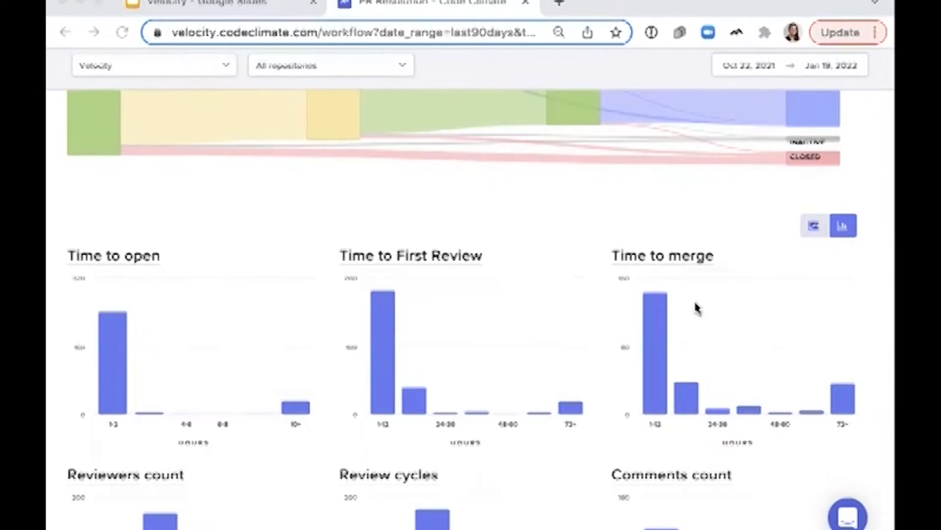
mouse_move(767, 363)
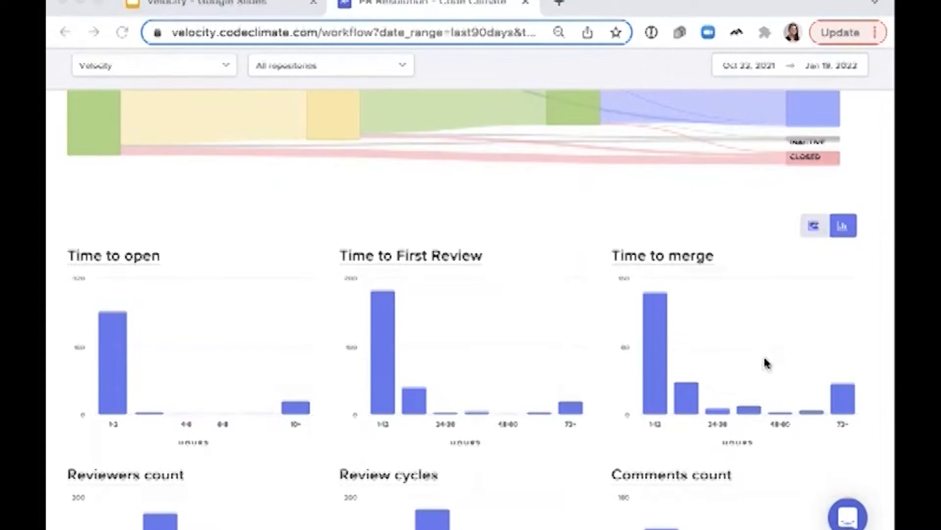
mouse_move(857, 397)
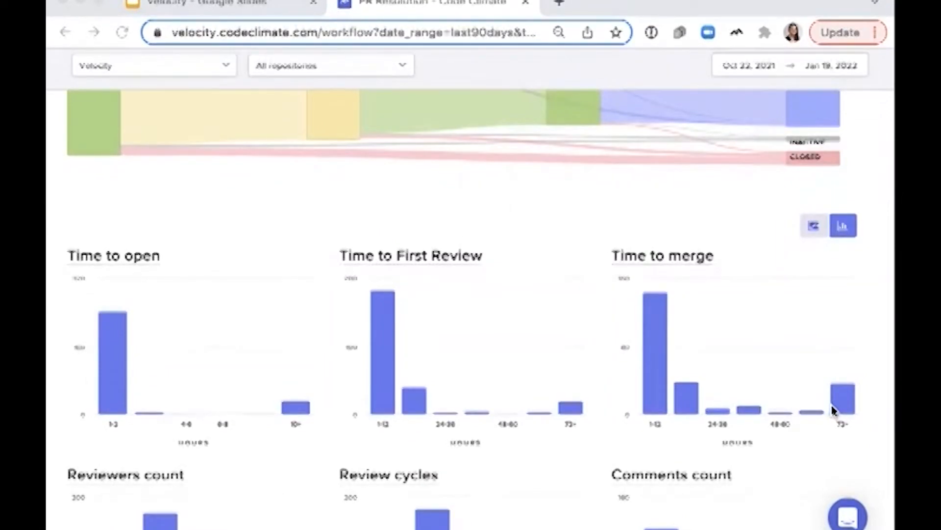
mouse_move(844, 405)
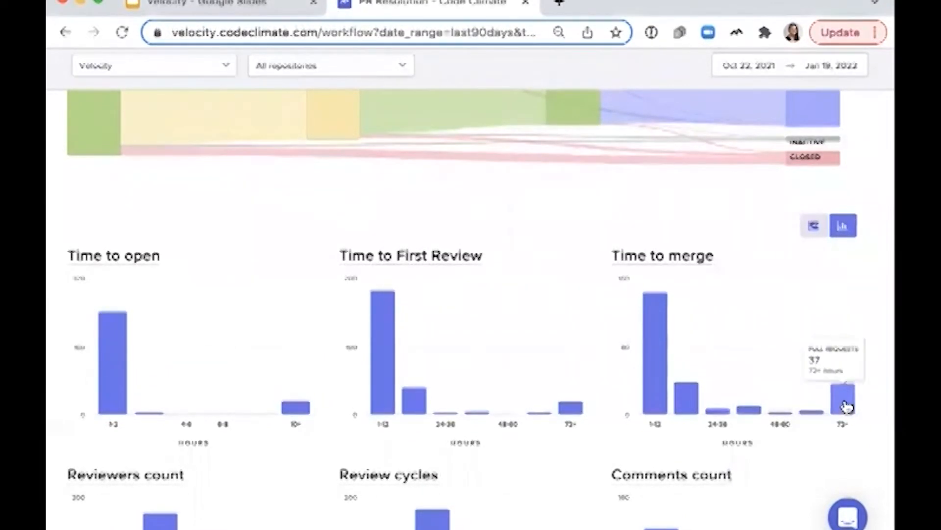
left_click(847, 405)
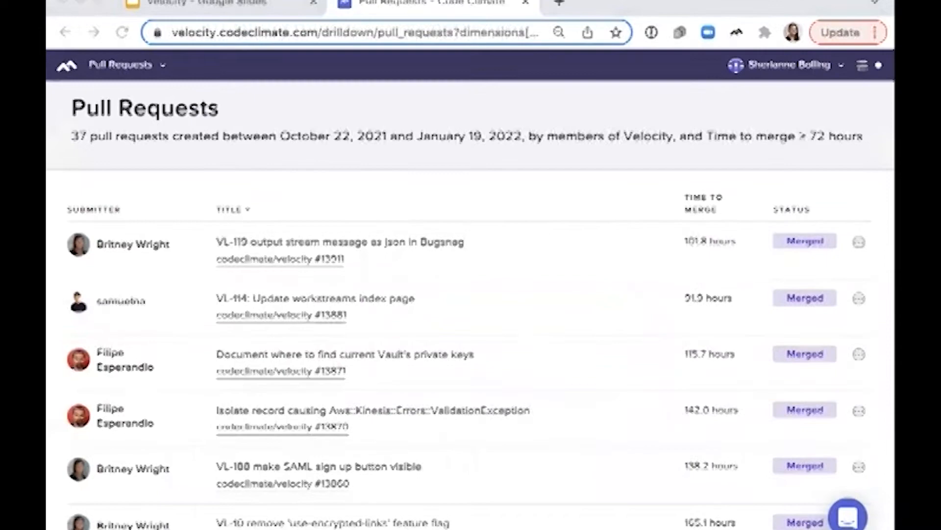
mouse_move(592, 320)
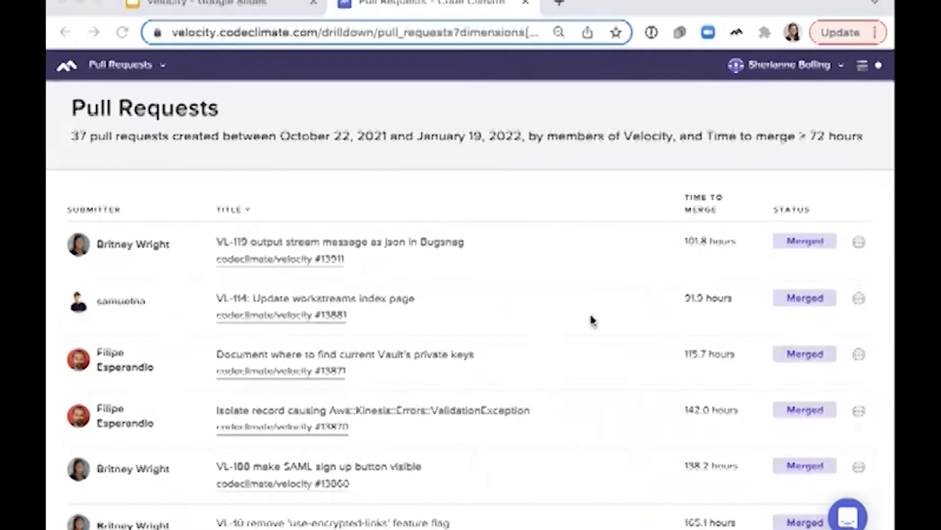
scroll("down", 3)
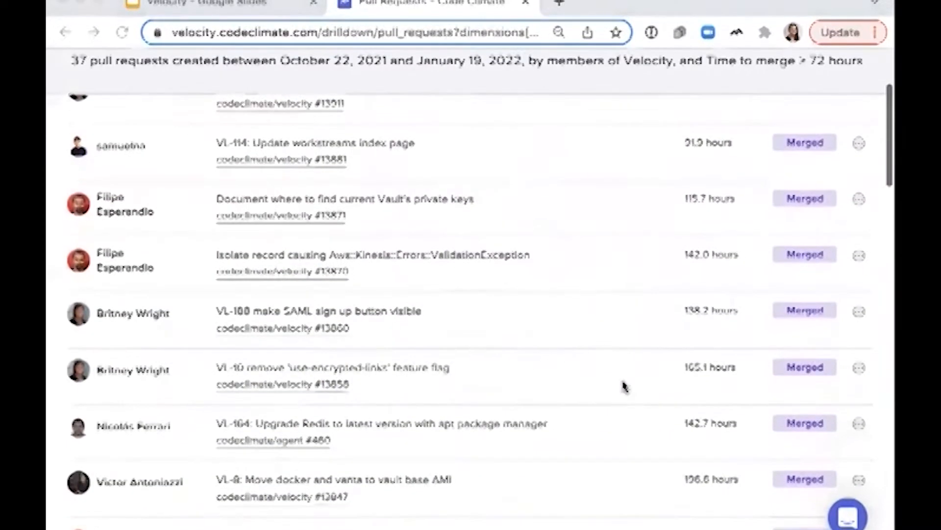
scroll("down", 3)
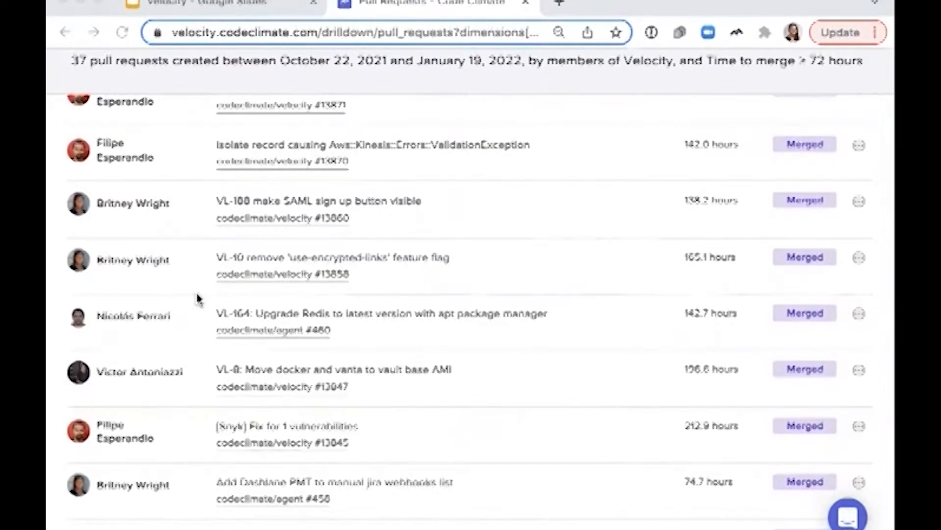
mouse_move(199, 239)
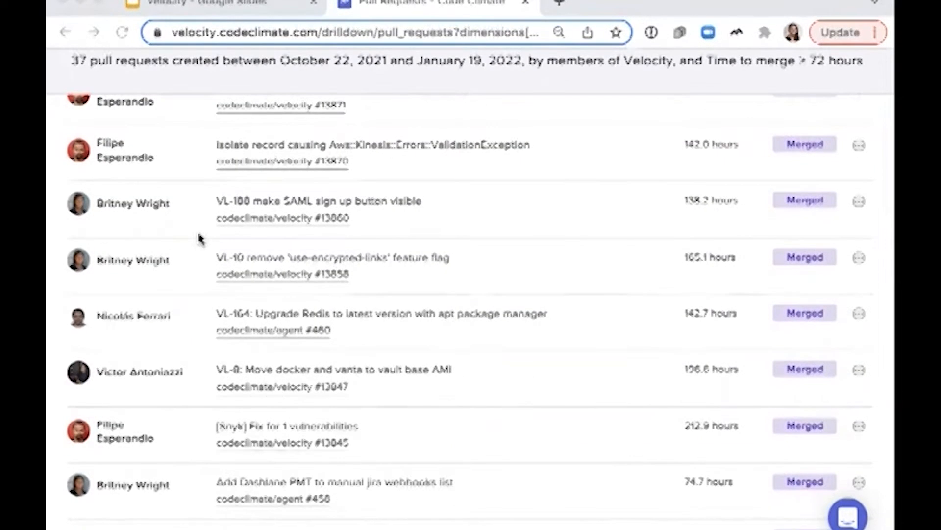
mouse_move(442, 269)
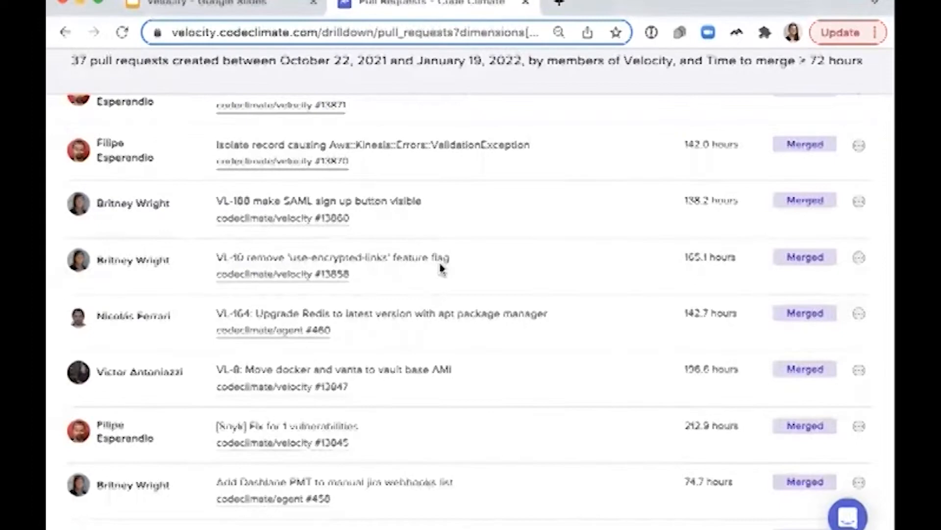
scroll("up", 3)
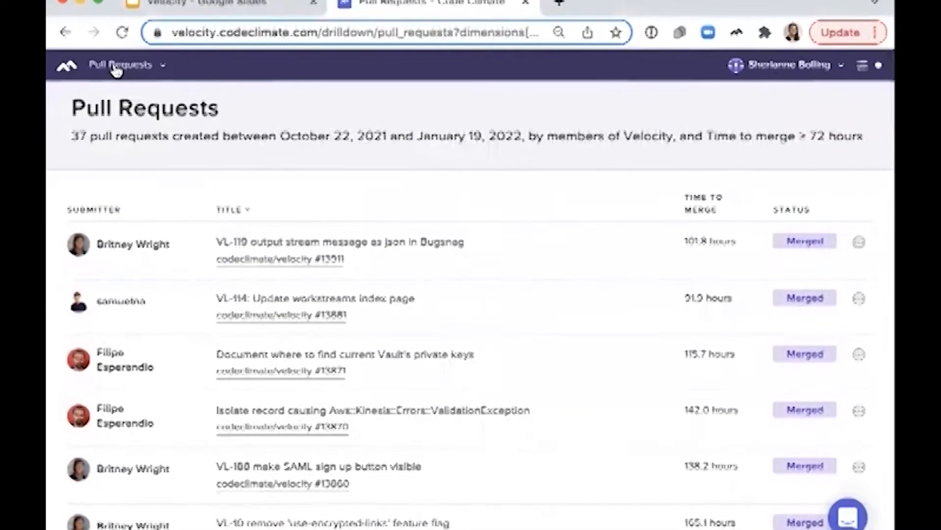
- On the Analytics page, add Time to merge and Cycle time alongside Time to open as query metrics
left_click(119, 64)
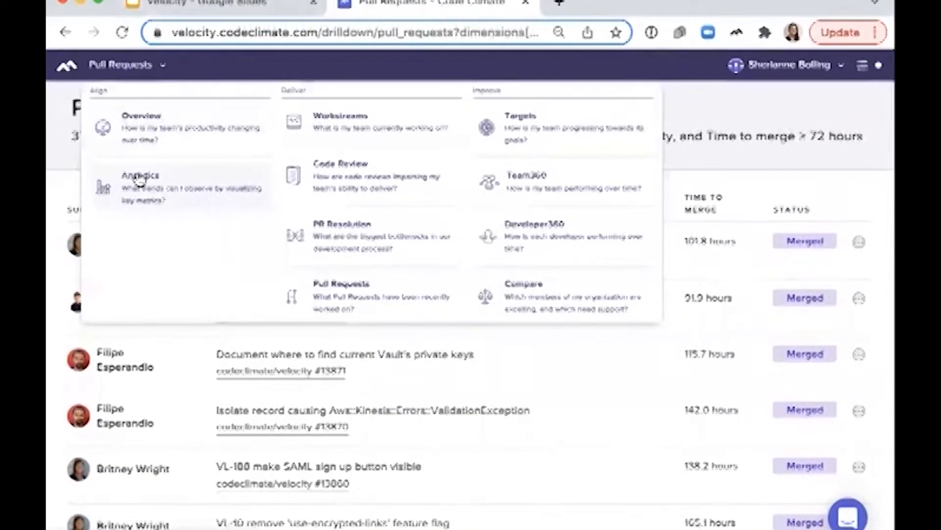
left_click(140, 186)
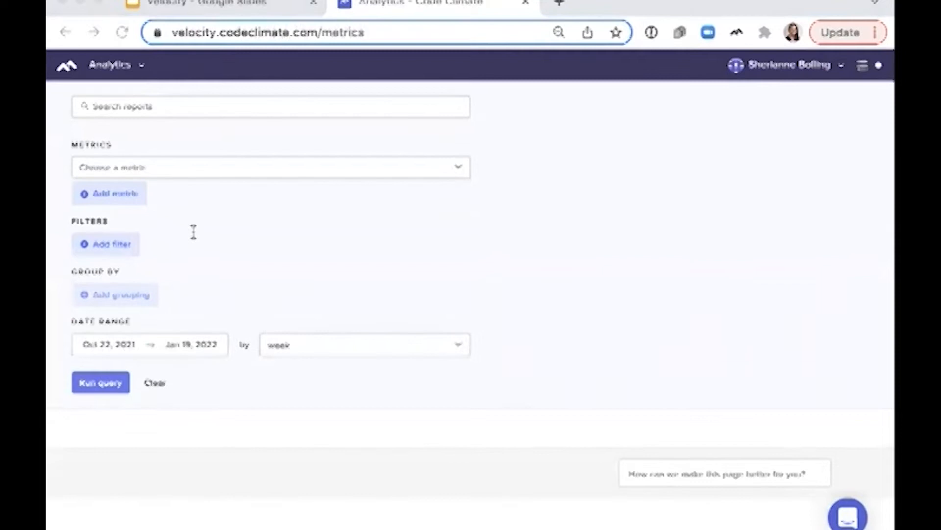
mouse_move(306, 219)
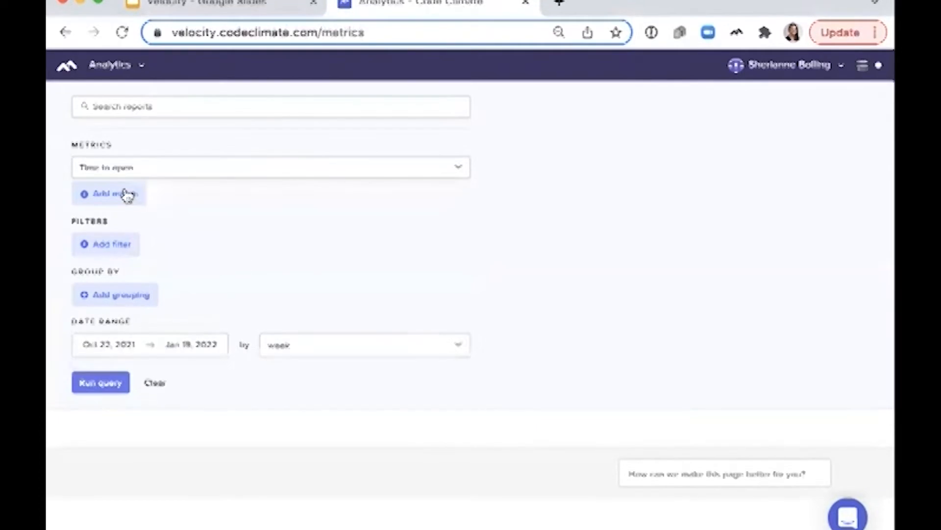
left_click(110, 193)
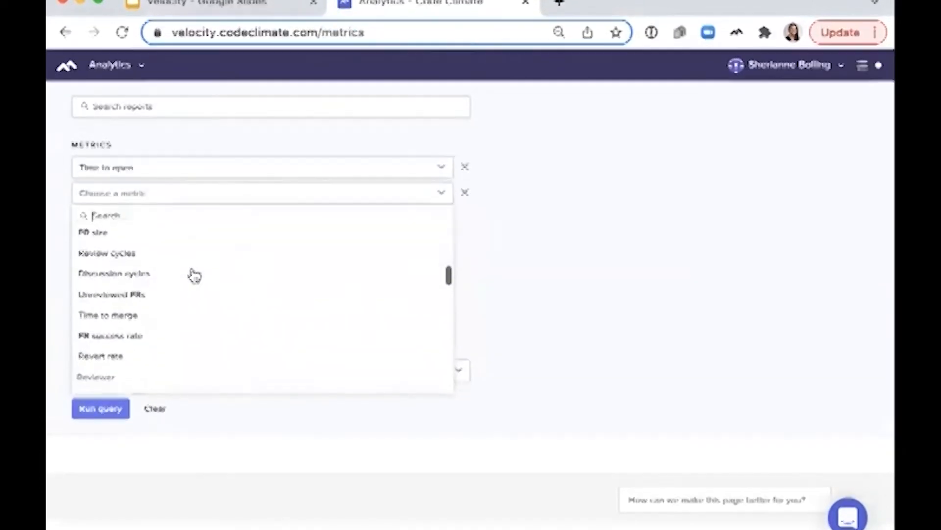
left_click(108, 315)
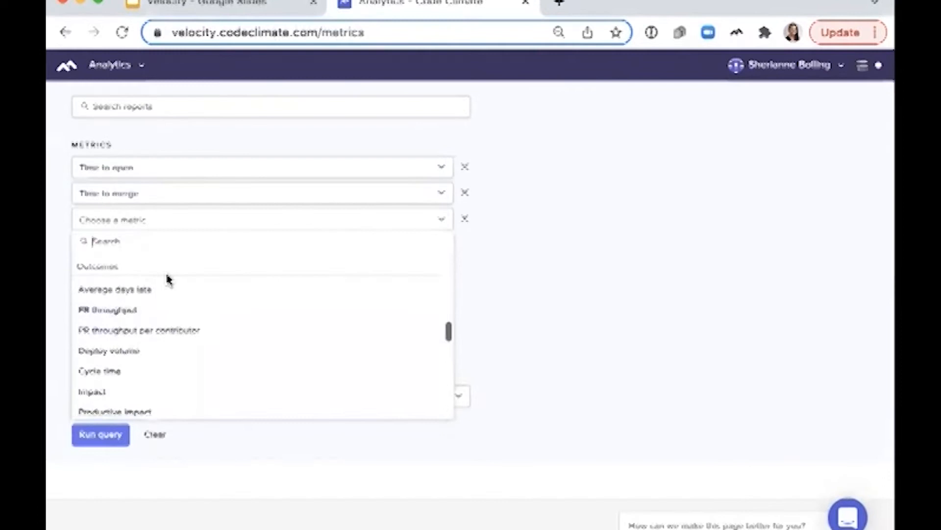
left_click(100, 434)
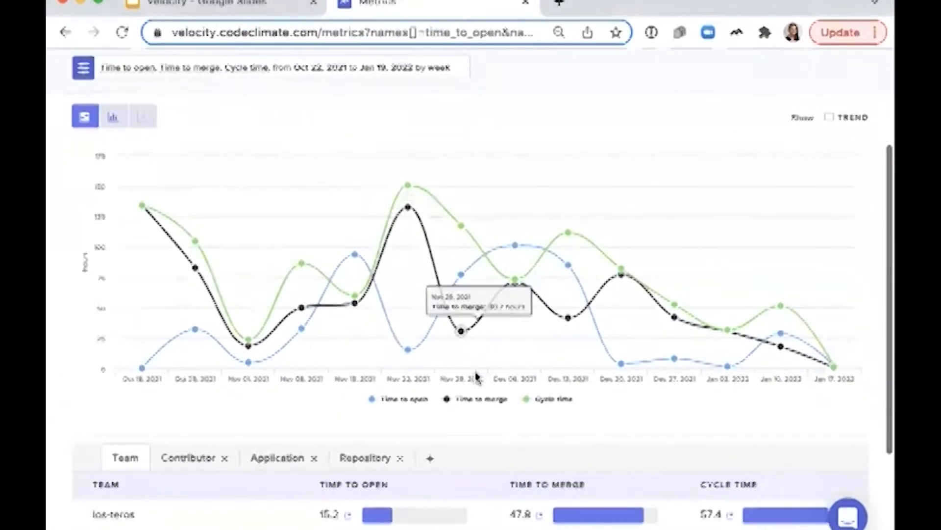
- Toggle a metric line off in the chart legend and review the grouping dimensions and per-team table
left_click(474, 398)
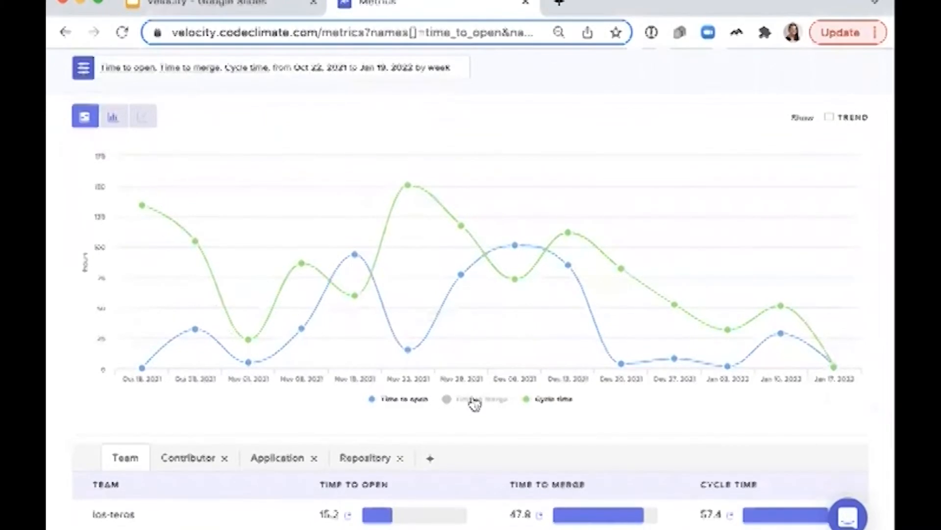
scroll("down", 3)
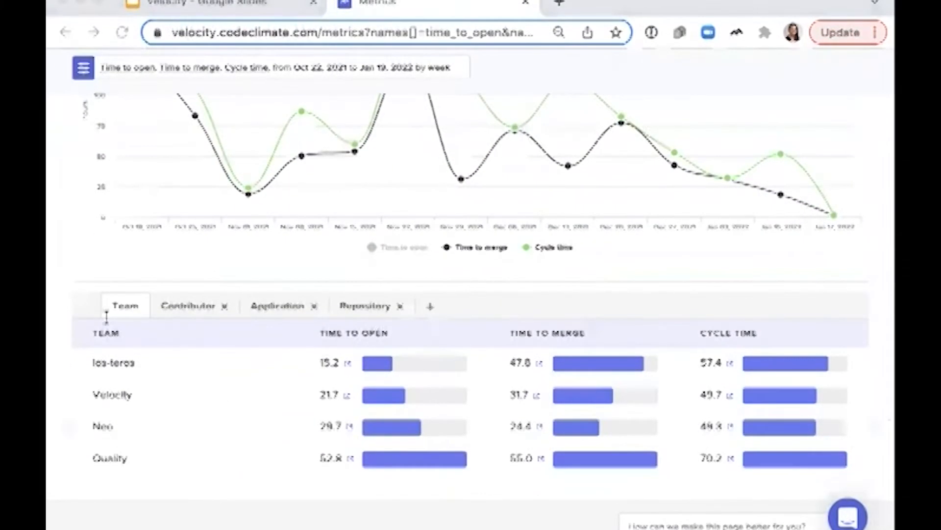
mouse_move(438, 325)
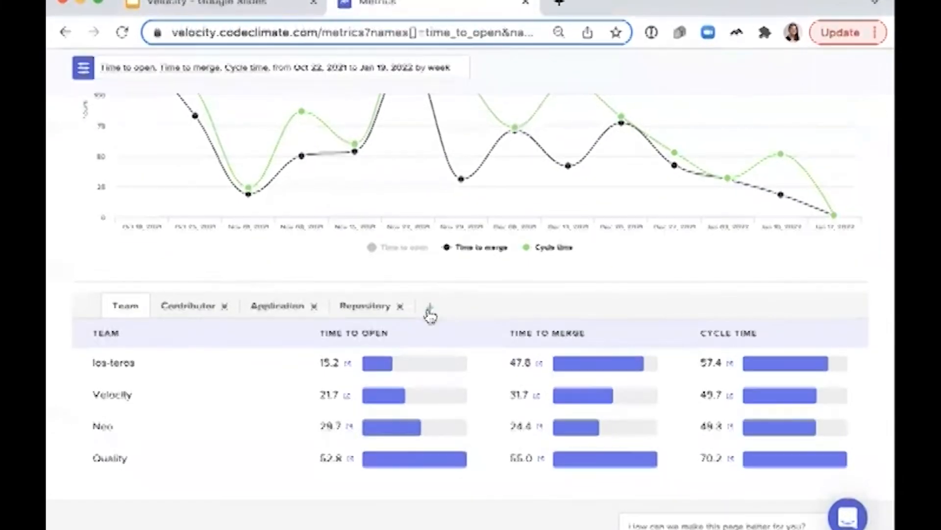
left_click(429, 306)
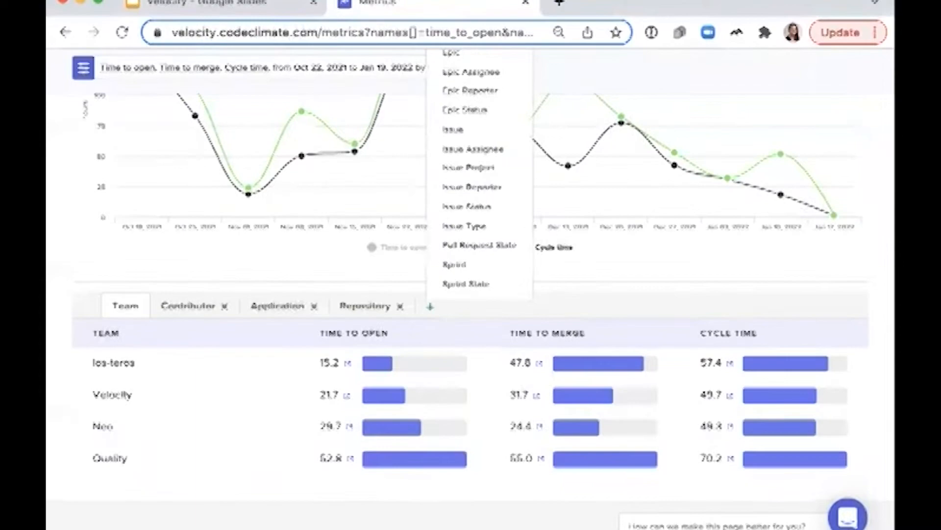
mouse_move(140, 272)
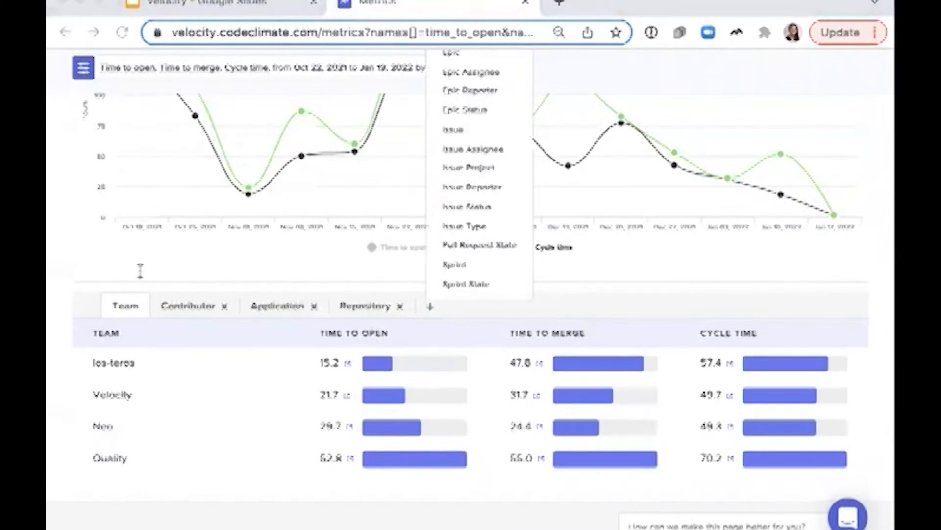
mouse_move(204, 444)
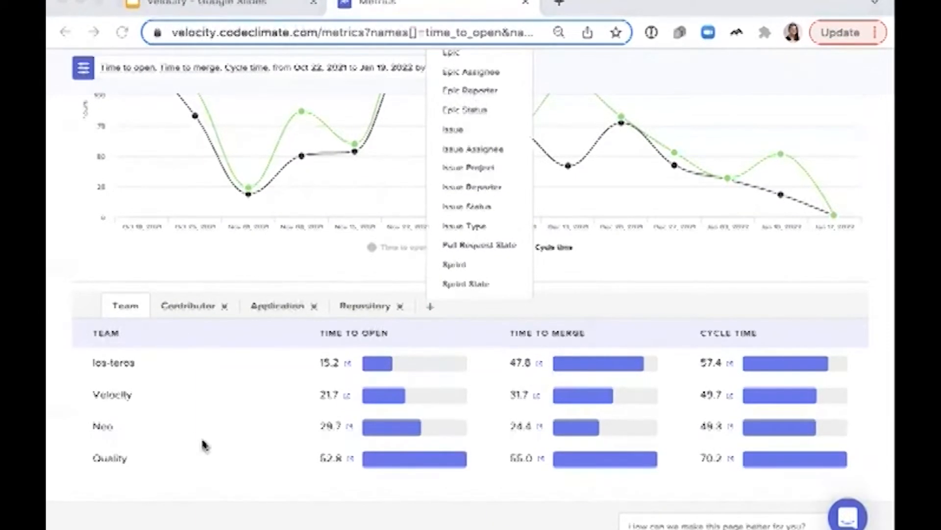
scroll("up", 3)
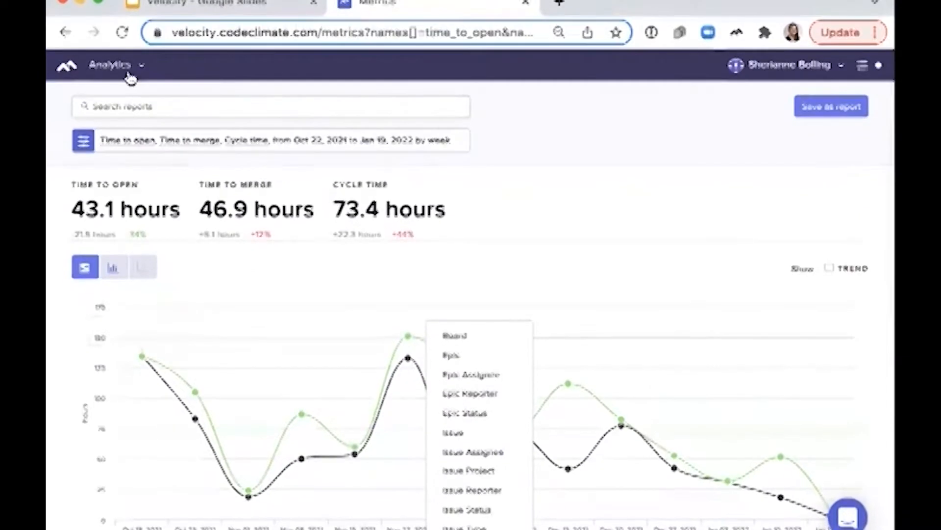
left_click(111, 65)
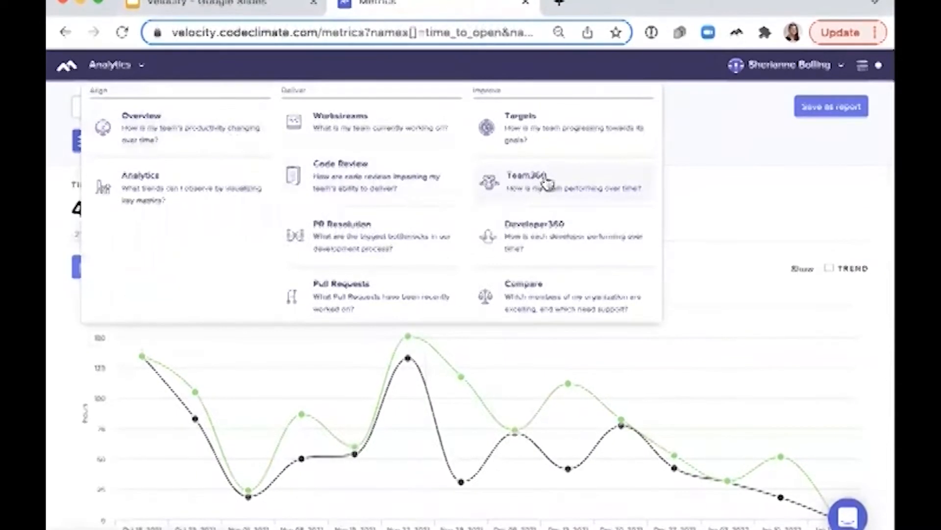
- Go to Developer360 and scroll through the contributor list with teams and last-active dates
left_click(534, 235)
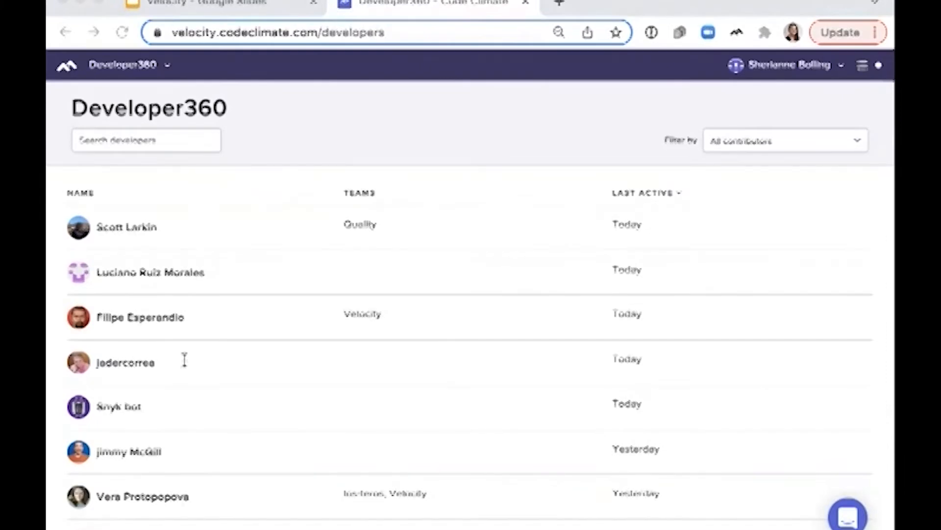
mouse_move(226, 351)
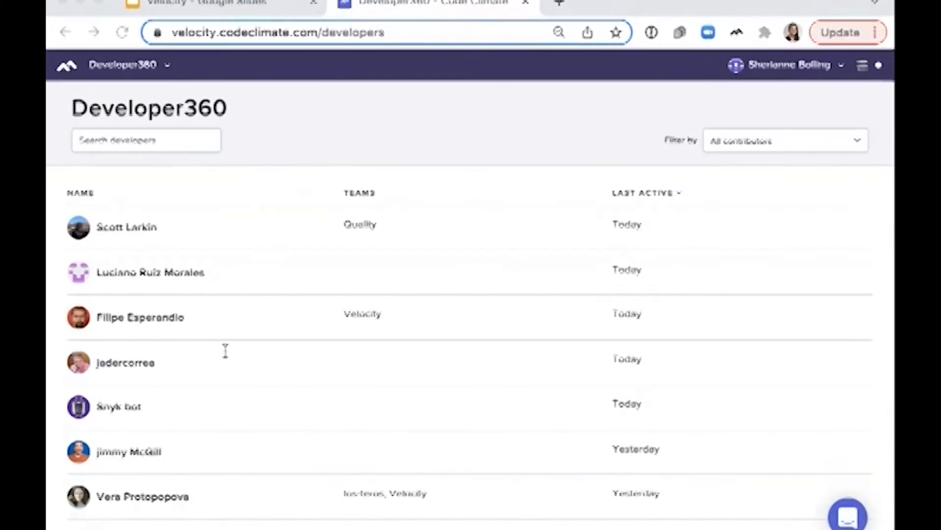
scroll("down", 3)
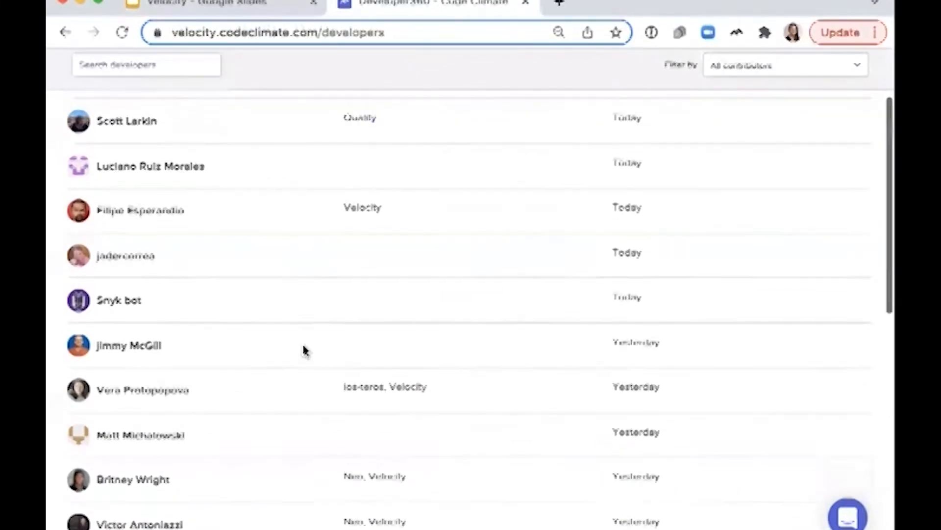
scroll("down", 3)
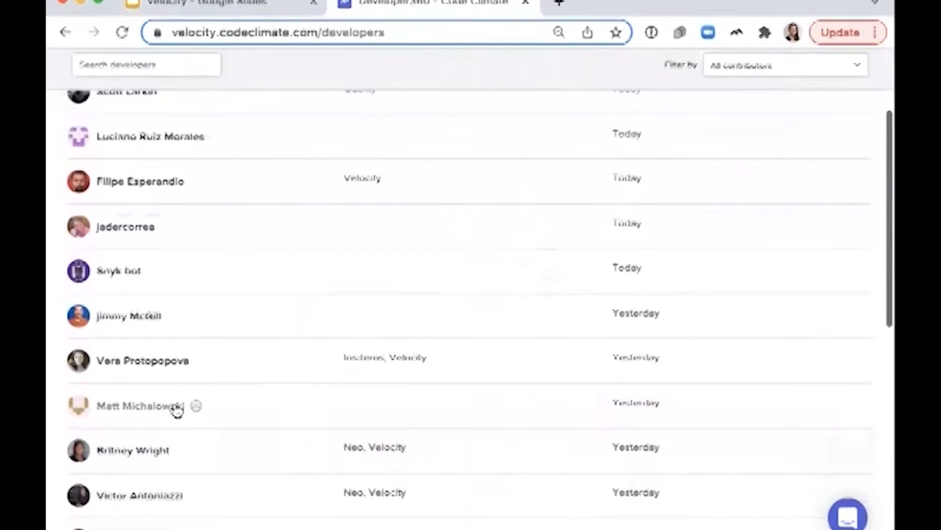
left_click(140, 181)
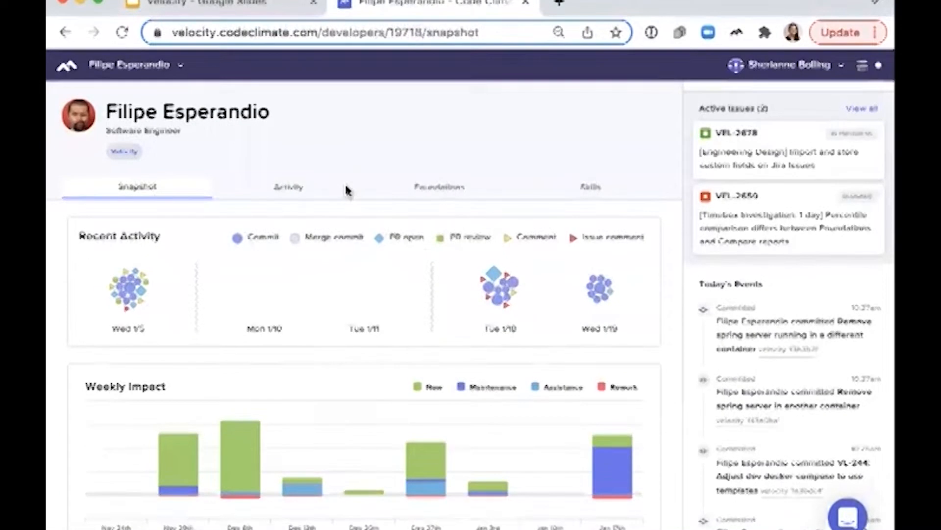
scroll("down", 3)
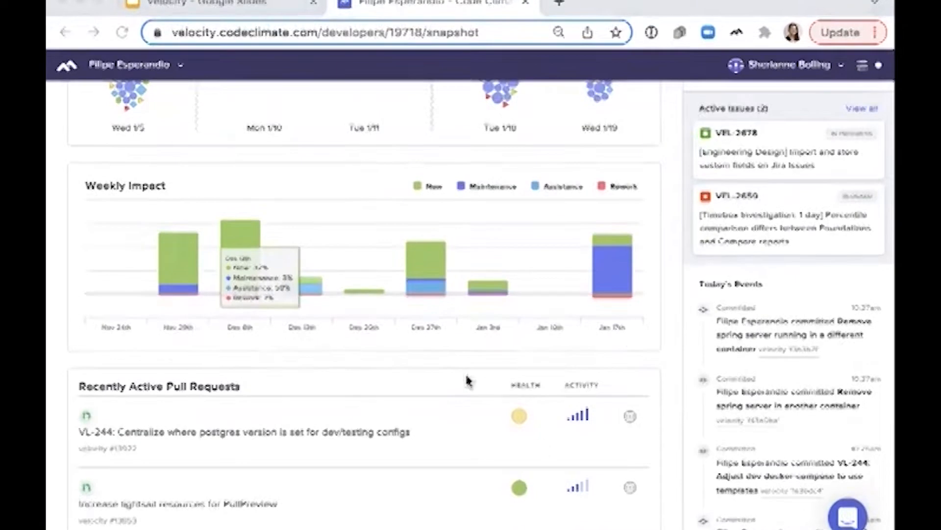
mouse_move(518, 415)
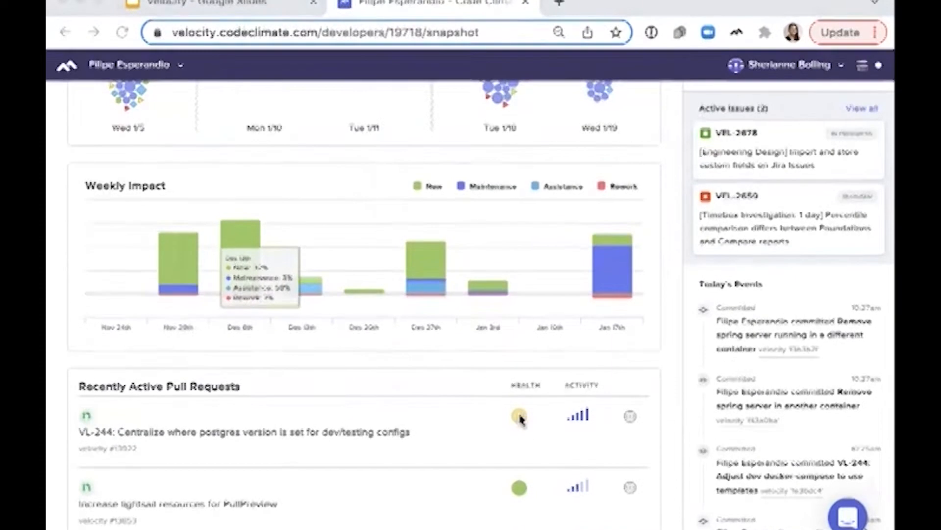
scroll("down", 3)
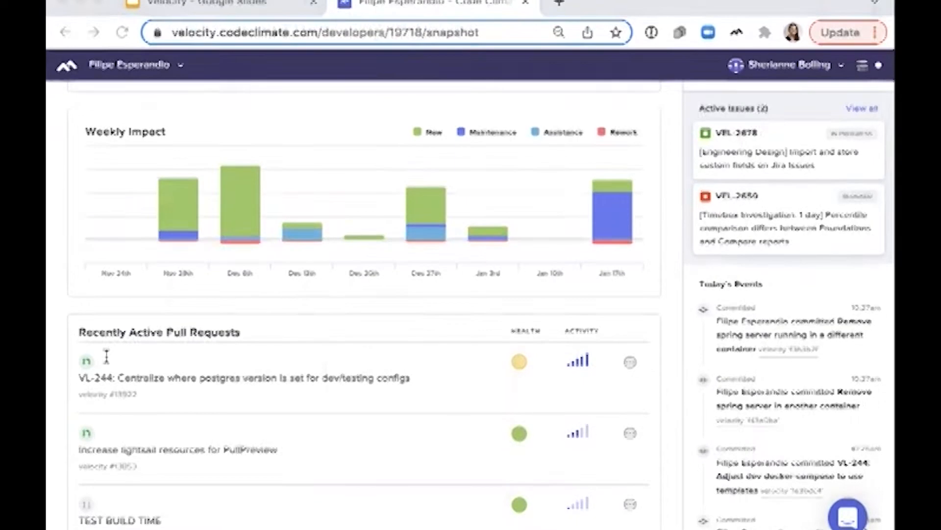
scroll("down", 3)
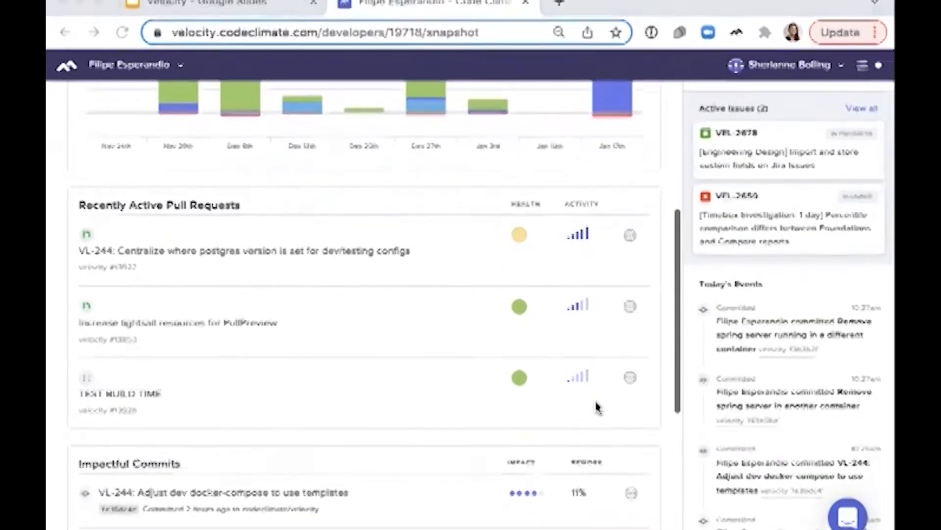
scroll("up", 3)
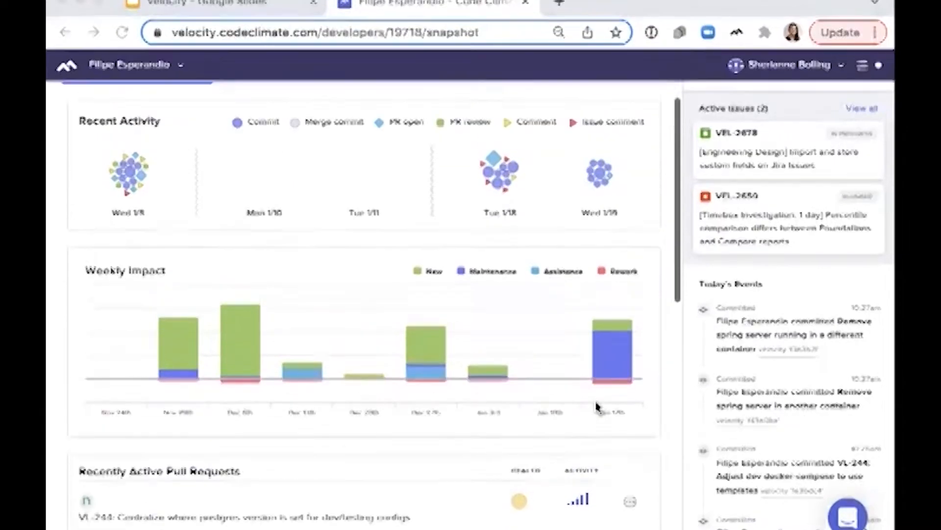
scroll("up", 3)
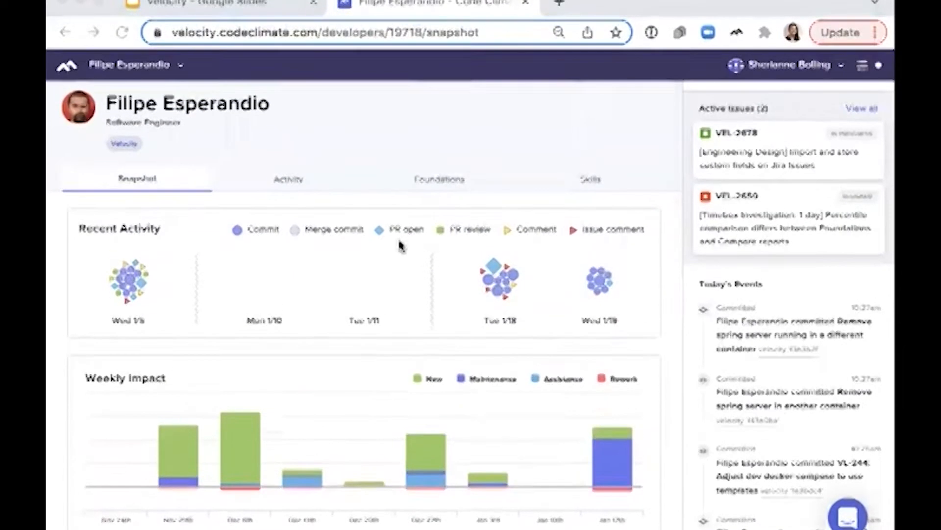
left_click(288, 179)
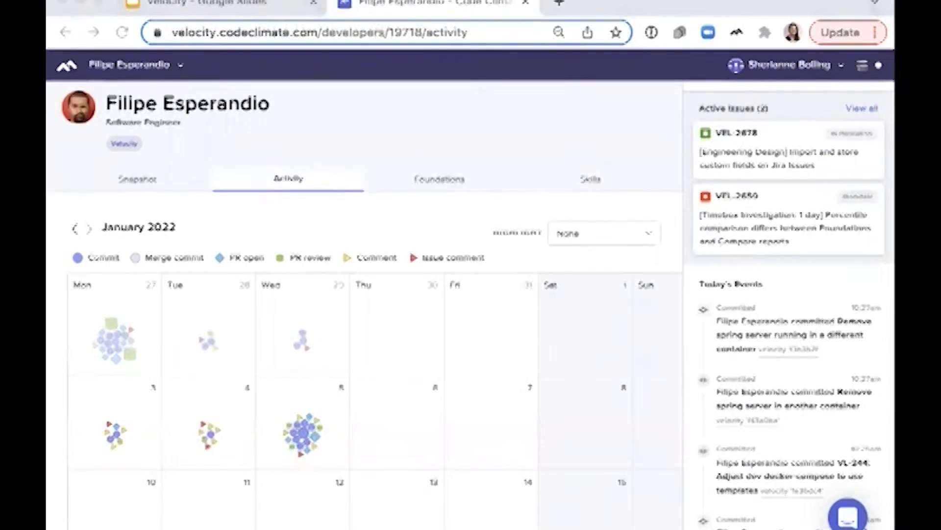
mouse_move(362, 176)
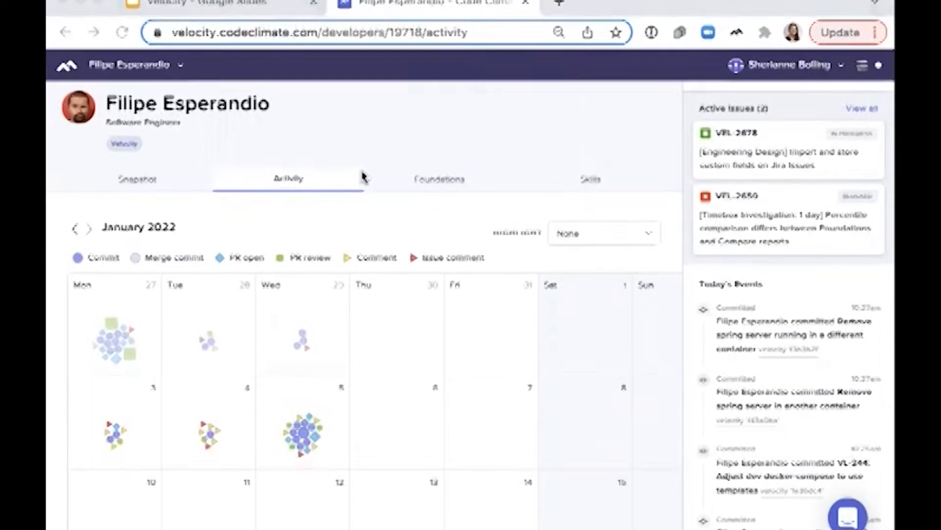
left_click(74, 226)
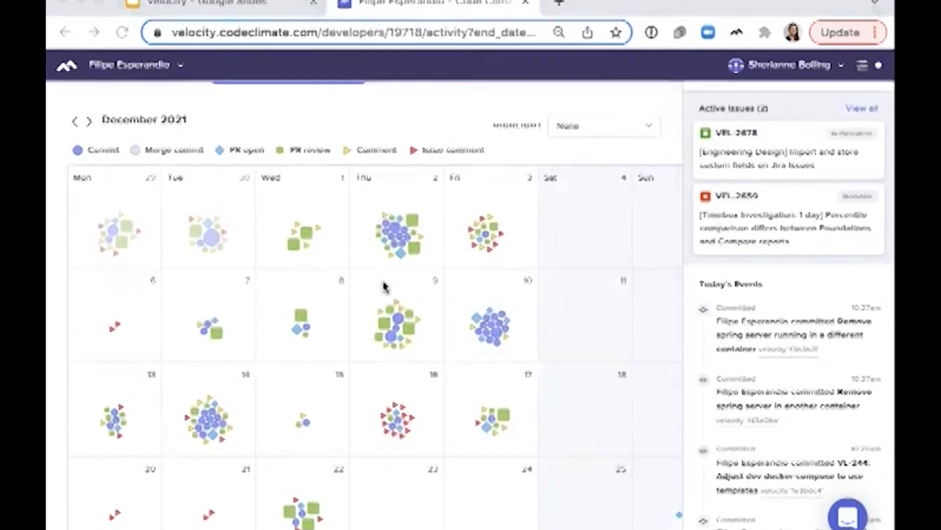
scroll("up", 3)
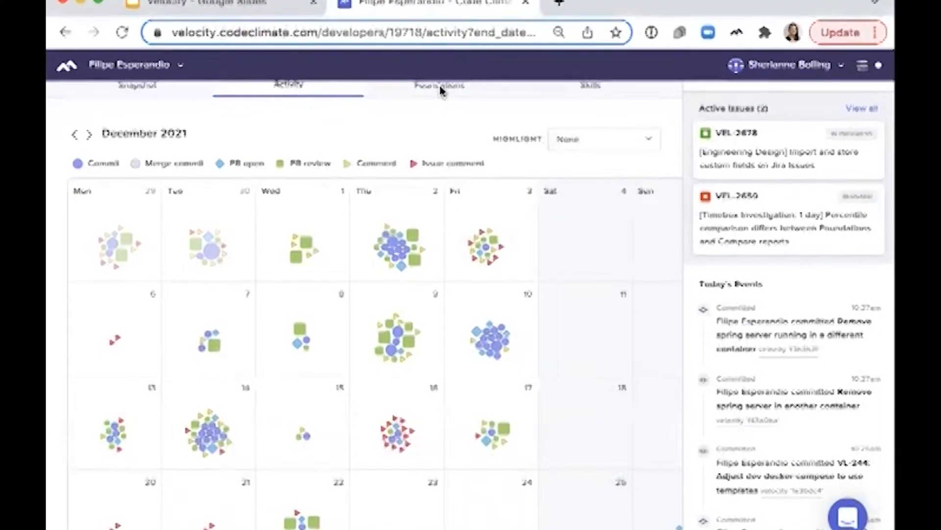
left_click(439, 85)
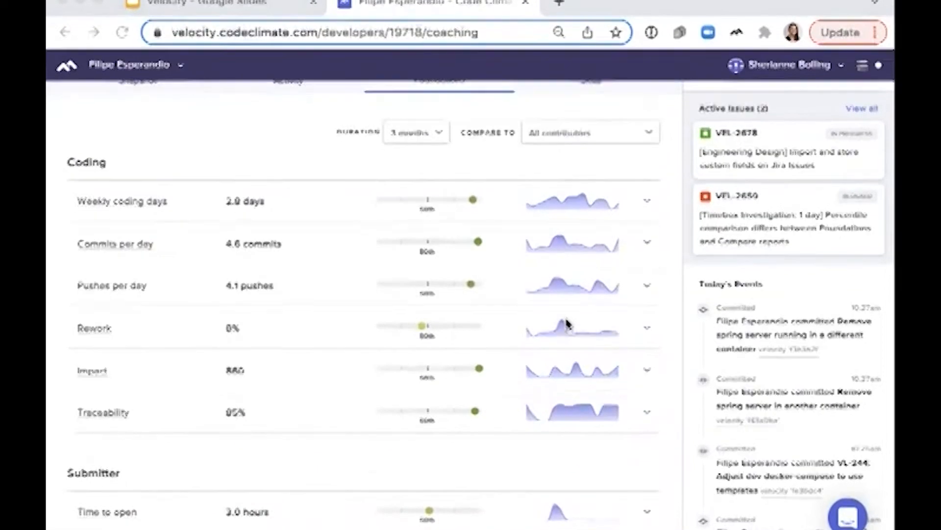
scroll("down", 3)
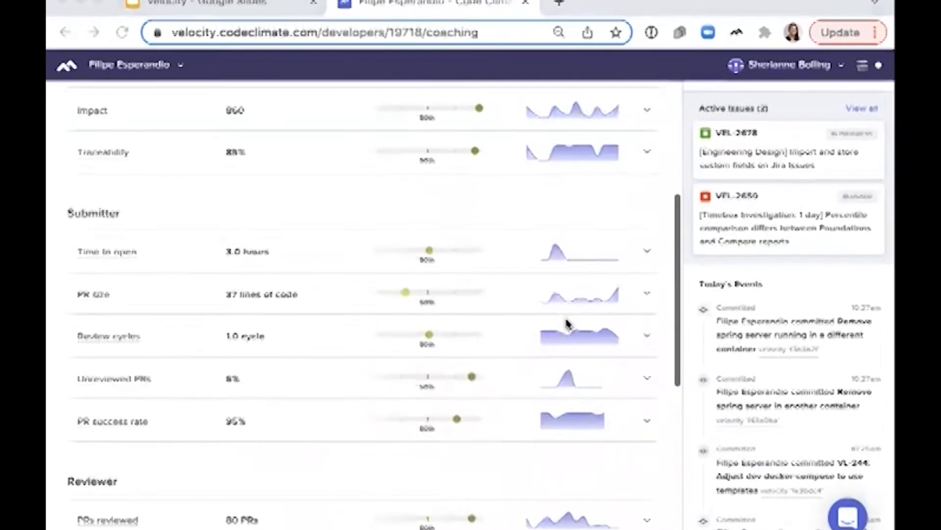
scroll("down", 3)
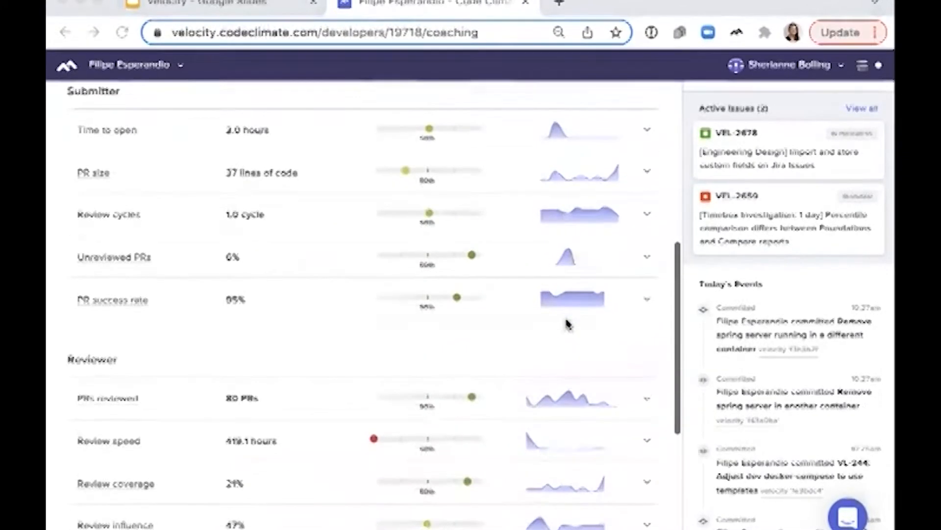
scroll("up", 3)
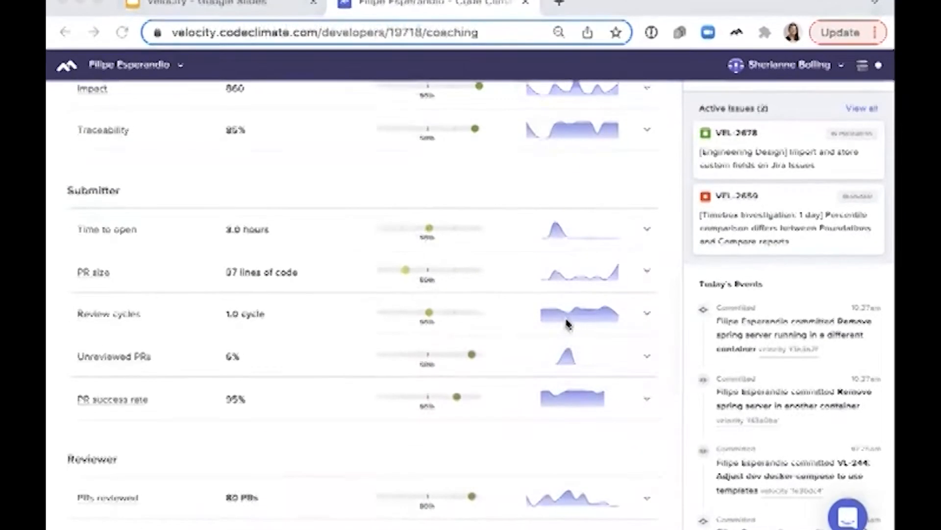
scroll("up", 3)
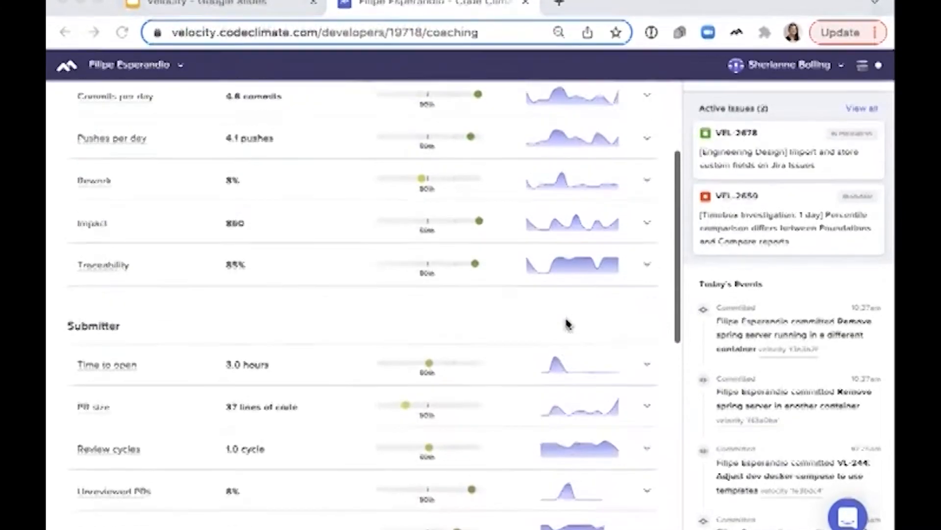
scroll("up", 3)
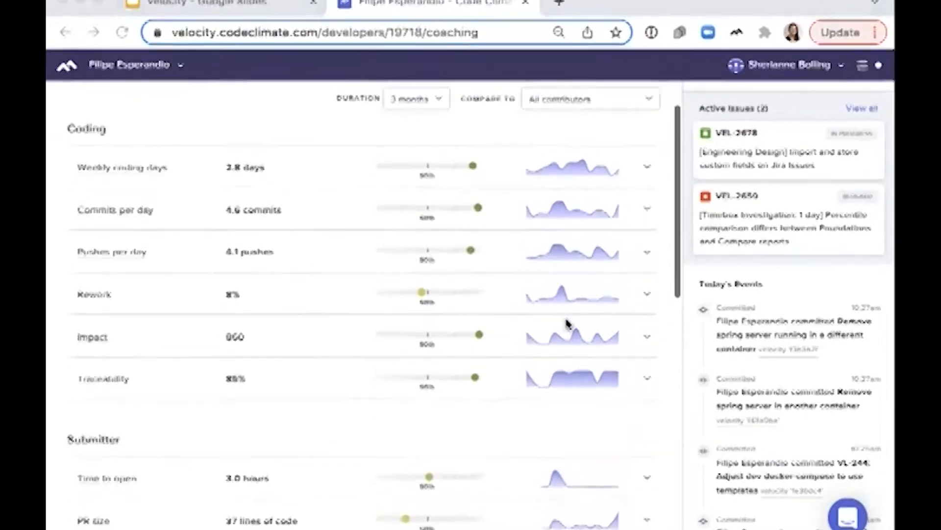
scroll("up", 3)
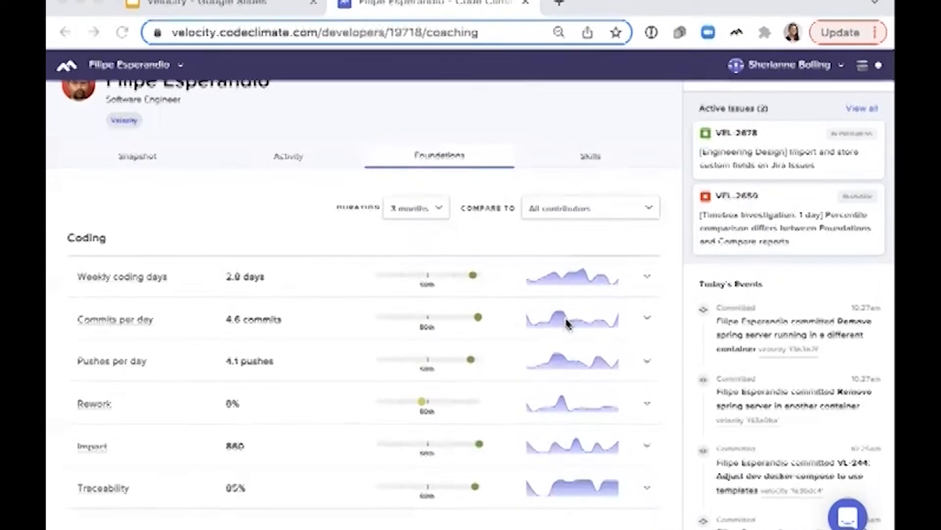
scroll("up", 3)
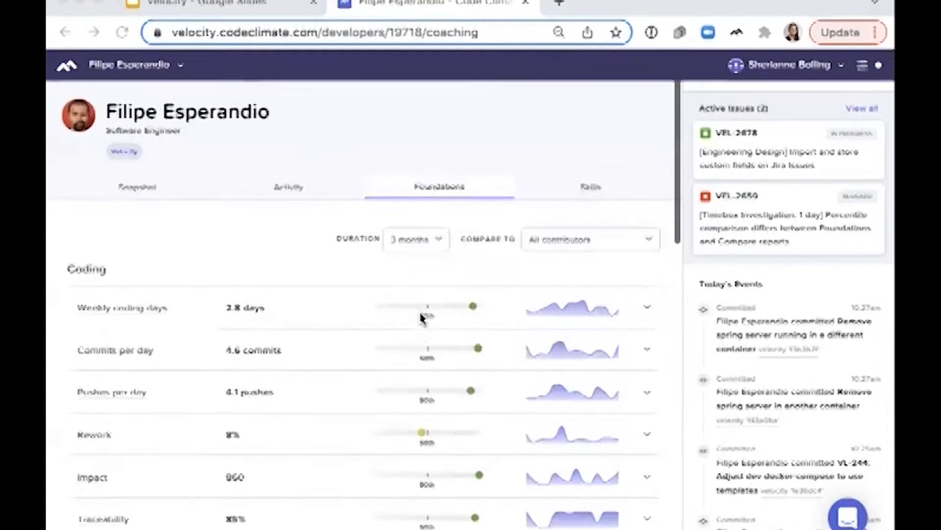
mouse_move(418, 299)
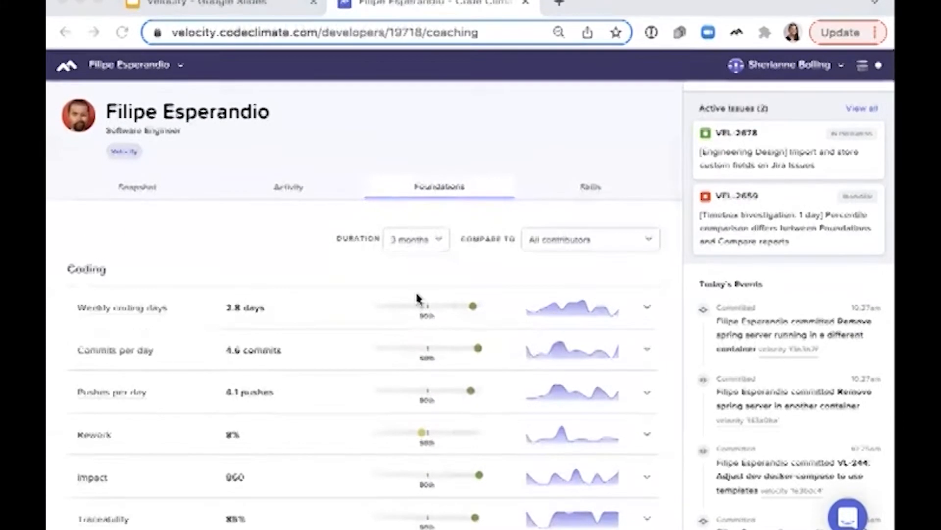
mouse_move(417, 290)
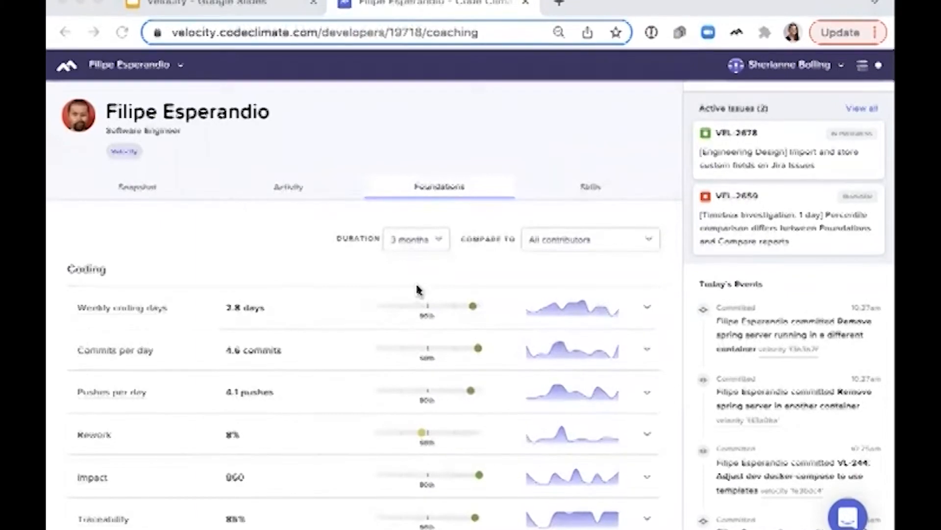
mouse_move(418, 240)
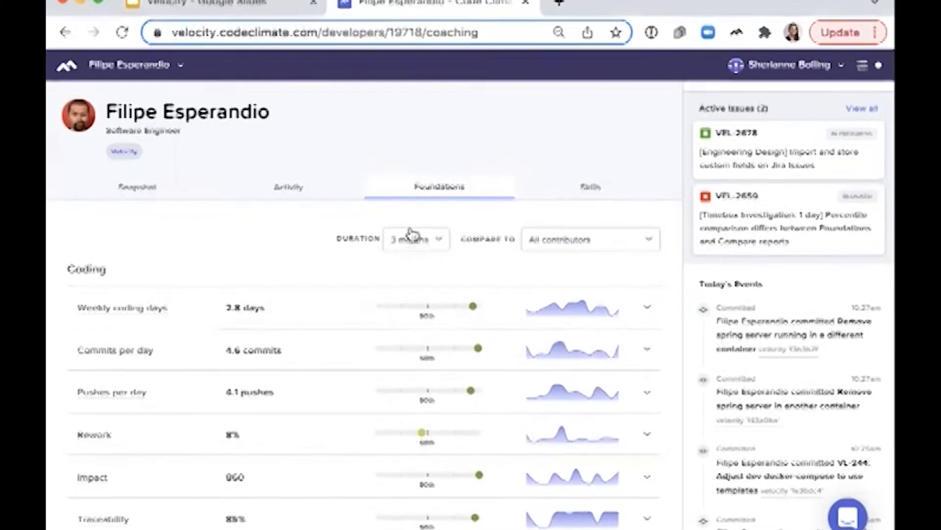
- Set Compare To to the Velocity team and browse the metrics down to the Review speed trend
left_click(589, 238)
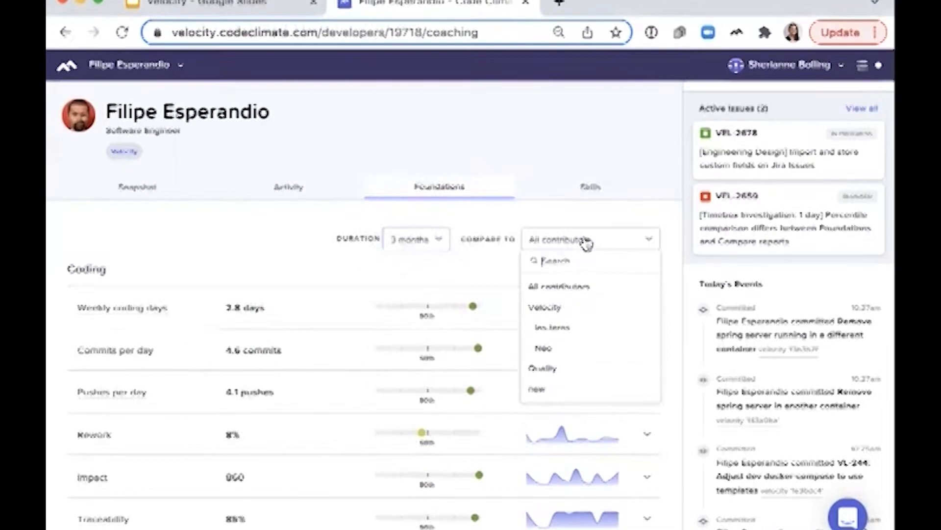
left_click(544, 307)
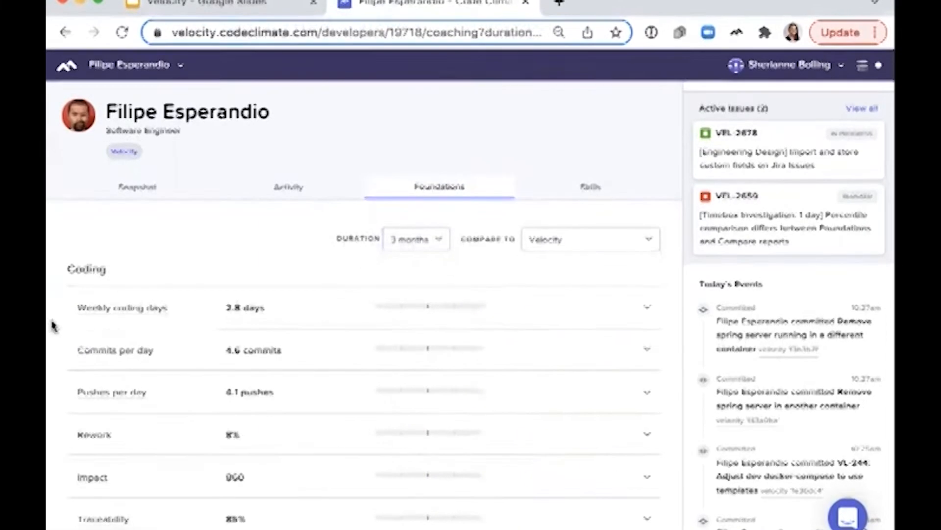
scroll("down", 3)
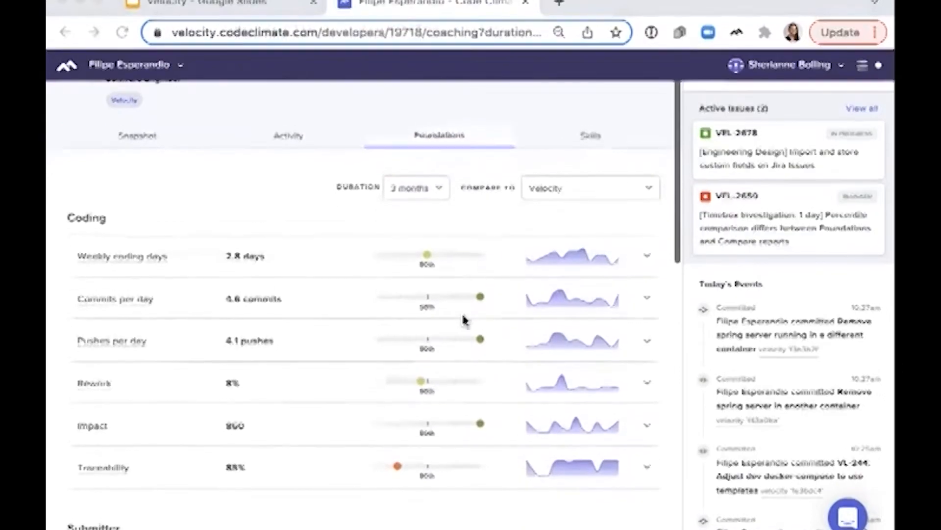
scroll("down", 3)
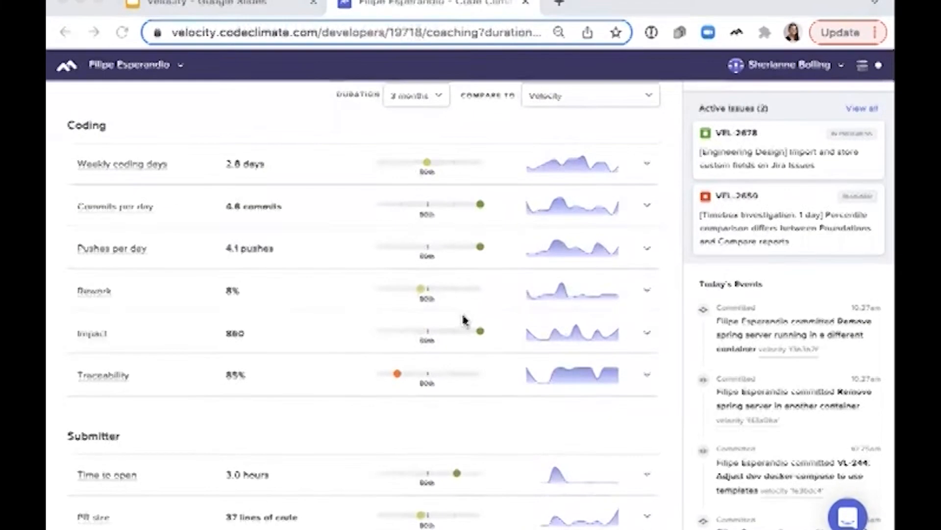
mouse_move(412, 319)
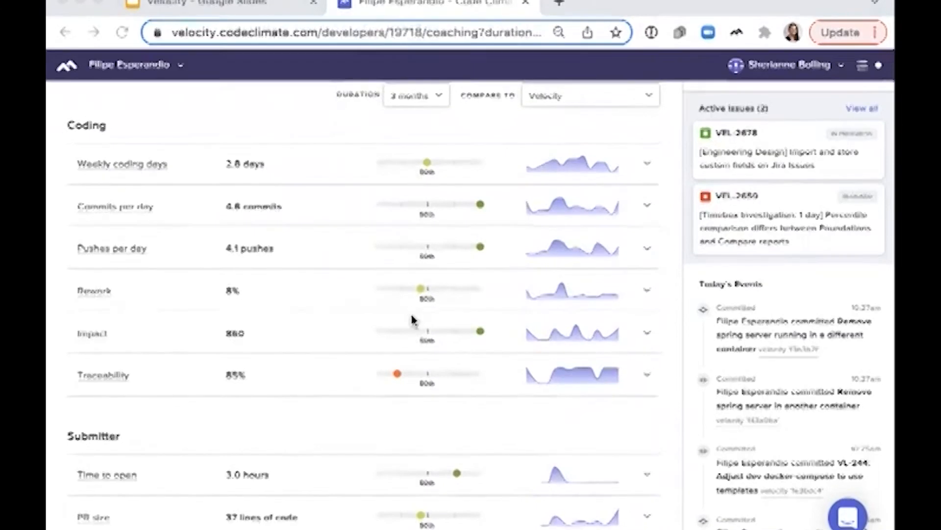
scroll("up", 3)
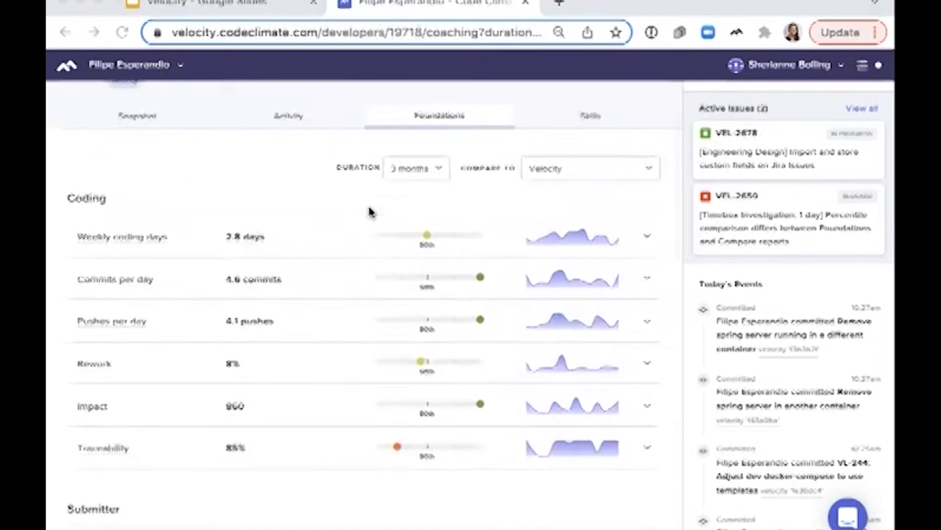
scroll("down", 3)
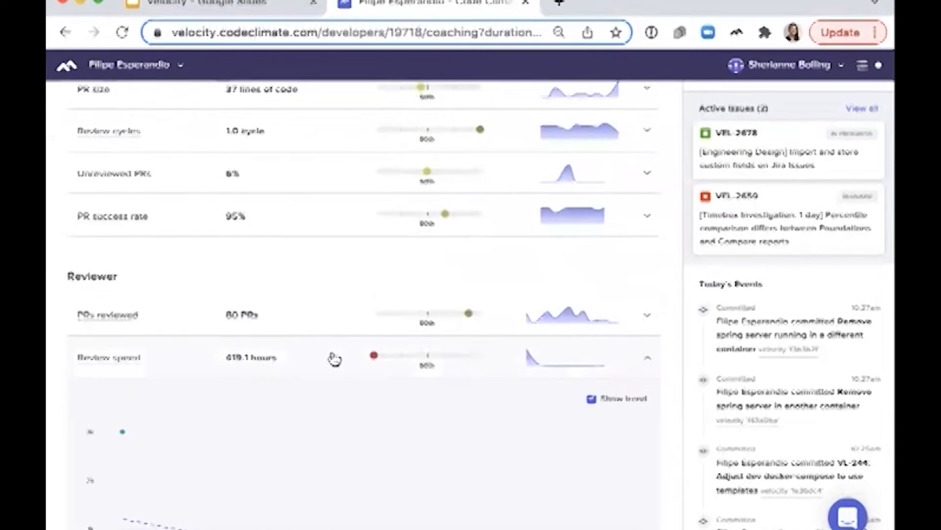
scroll("up", 3)
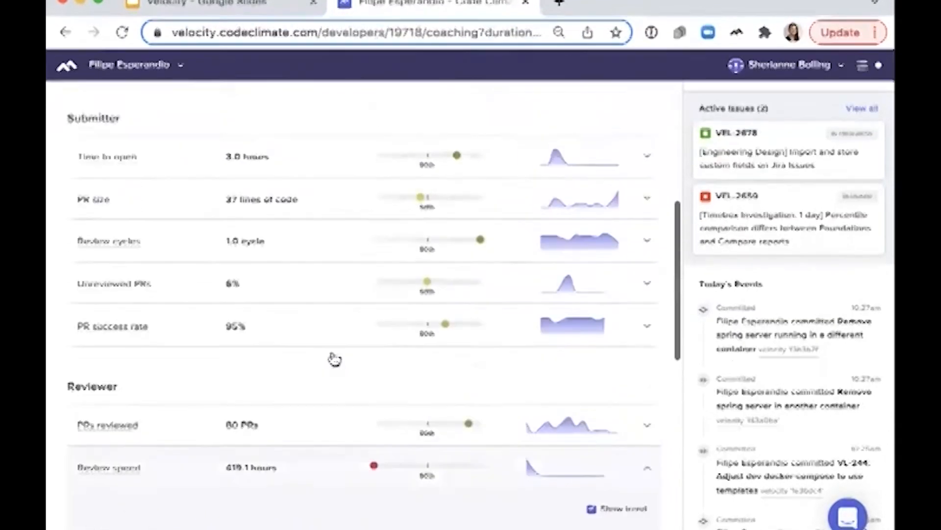
scroll("up", 3)
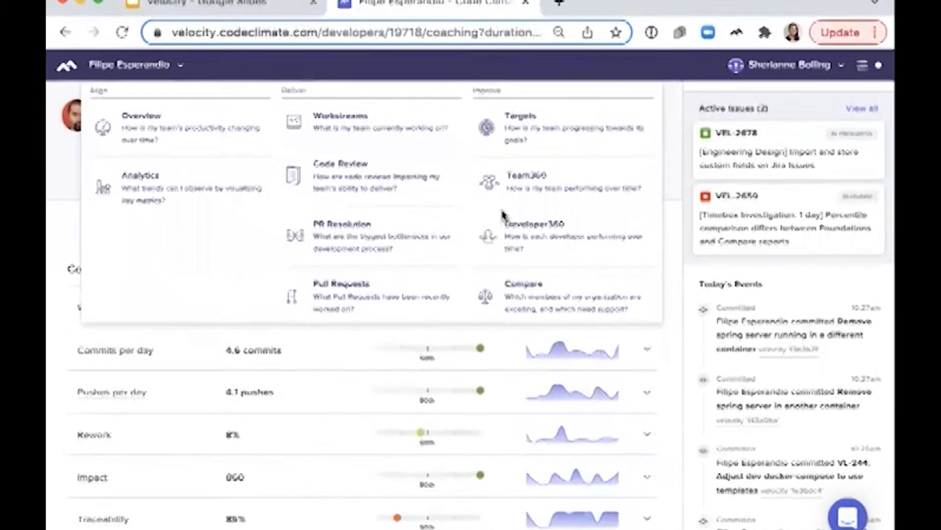
- Open the Velocity team's snapshot from the Team360 teams list
left_click(527, 175)
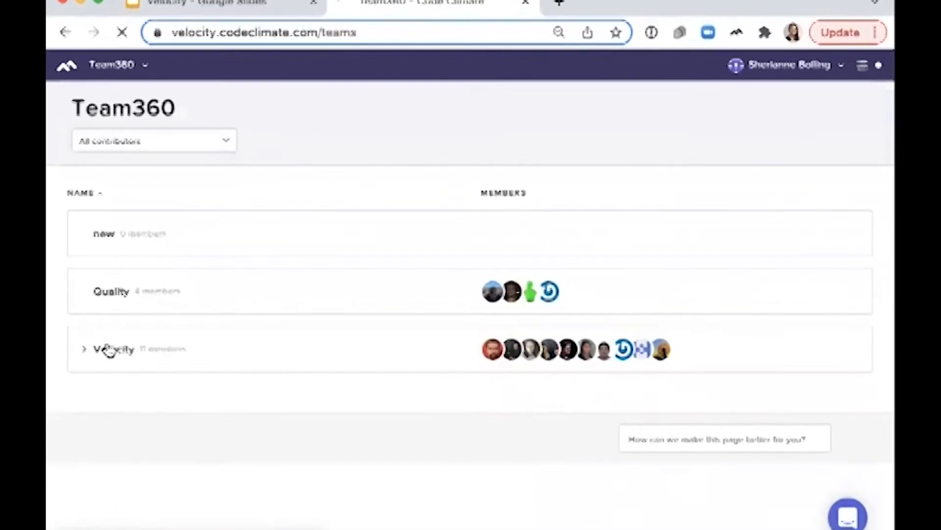
left_click(114, 349)
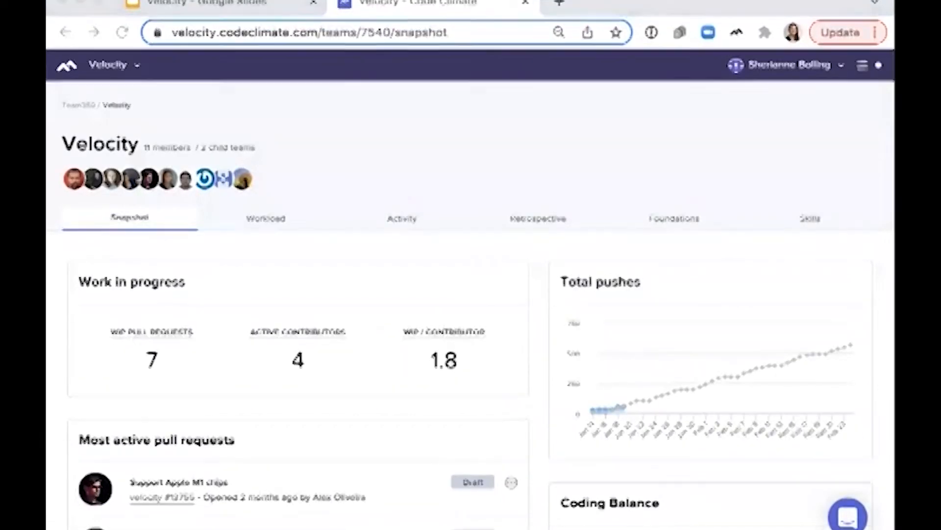
mouse_move(401, 218)
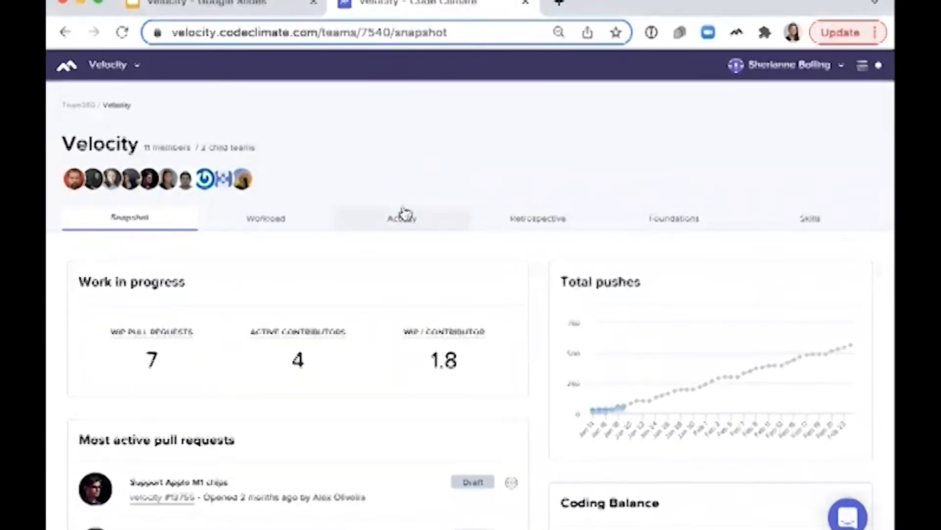
left_click(402, 218)
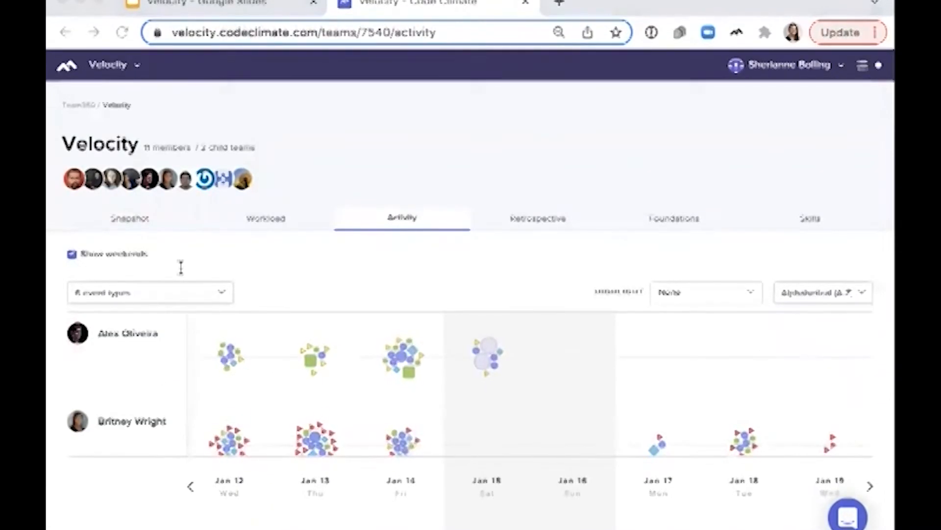
mouse_move(628, 377)
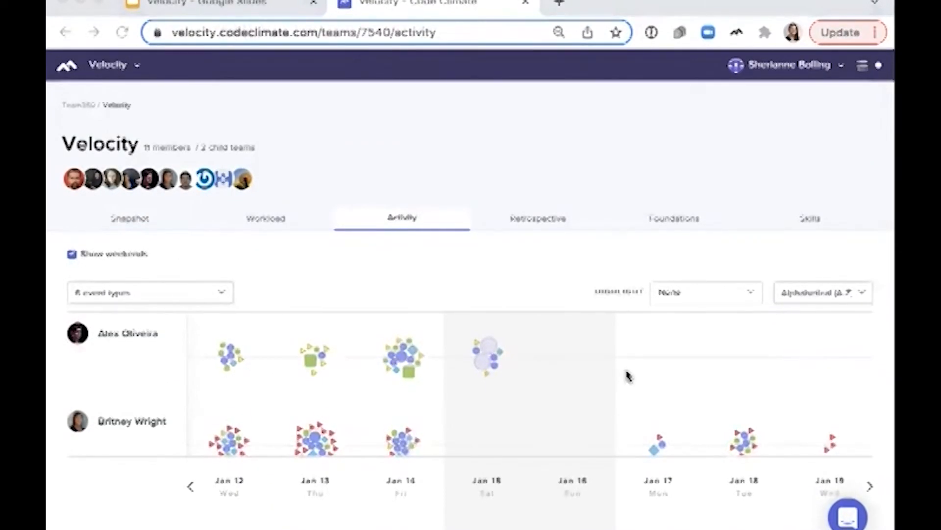
scroll("down", 3)
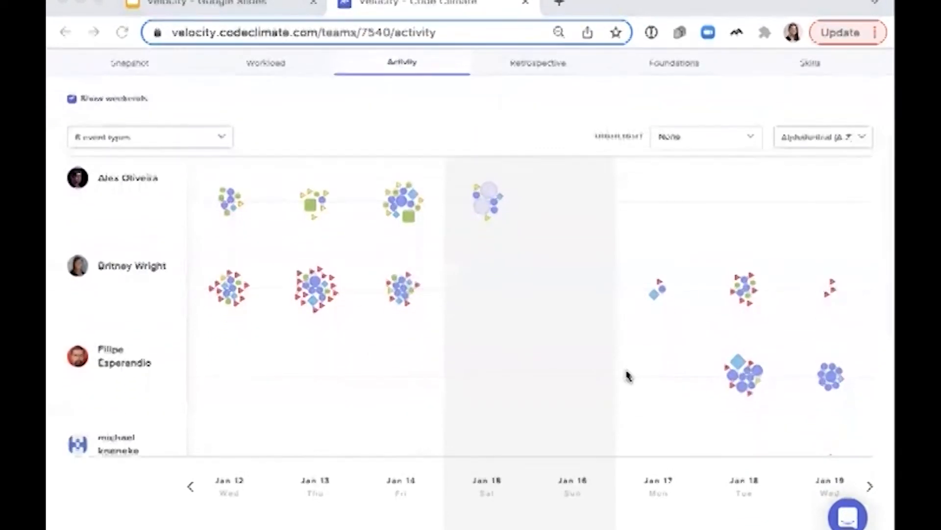
scroll("up", 3)
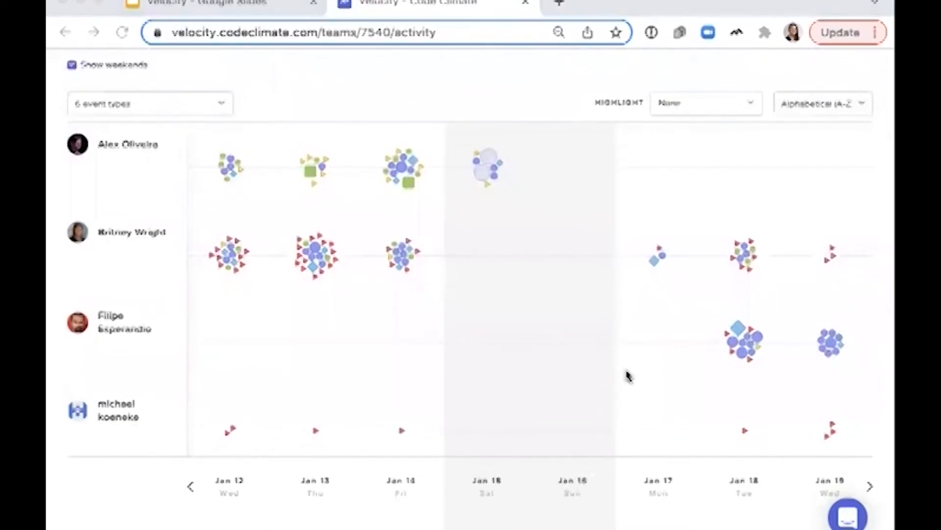
scroll("down", 3)
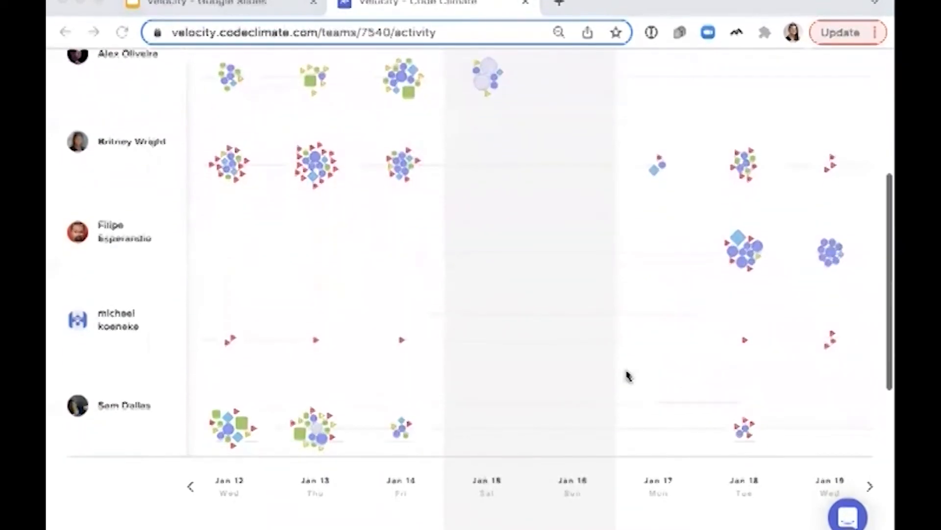
scroll("up", 3)
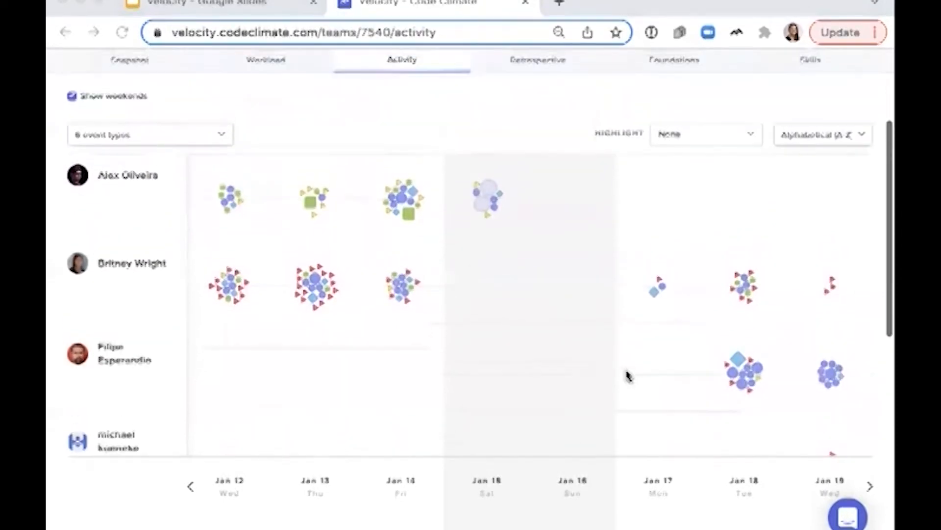
- Highlight only Untraceable events on the activity timeline and review it across members
left_click(705, 134)
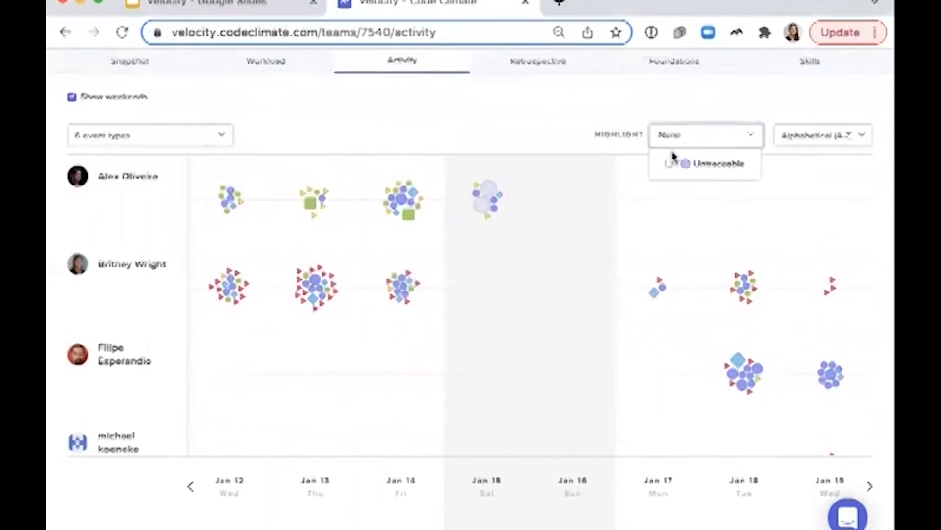
left_click(715, 164)
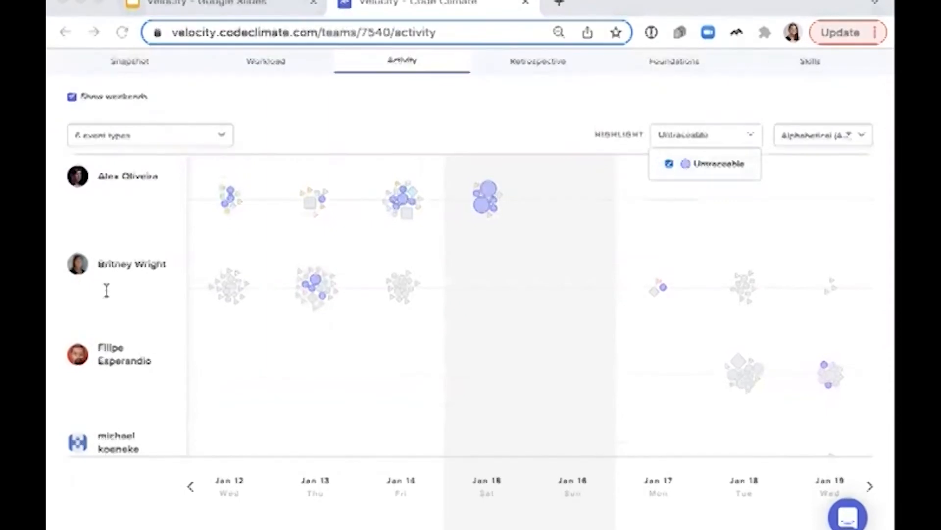
mouse_move(360, 324)
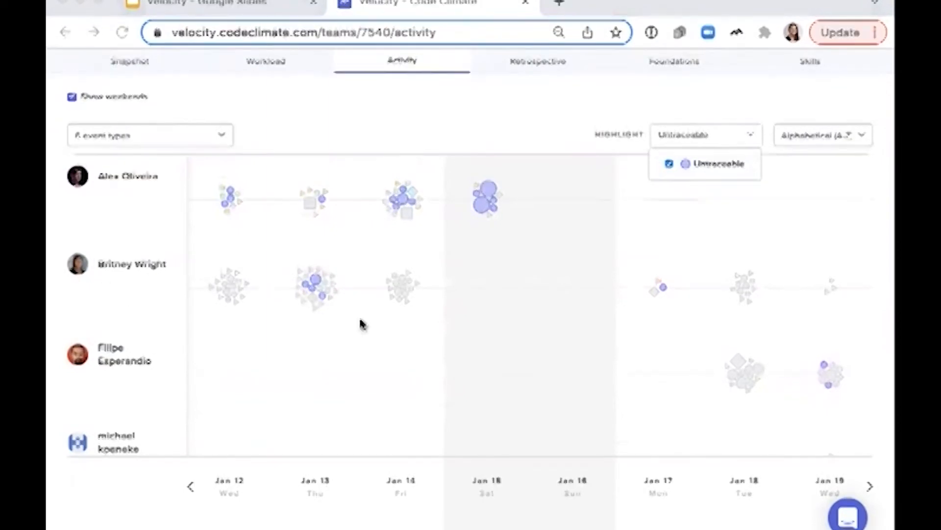
scroll("down", 3)
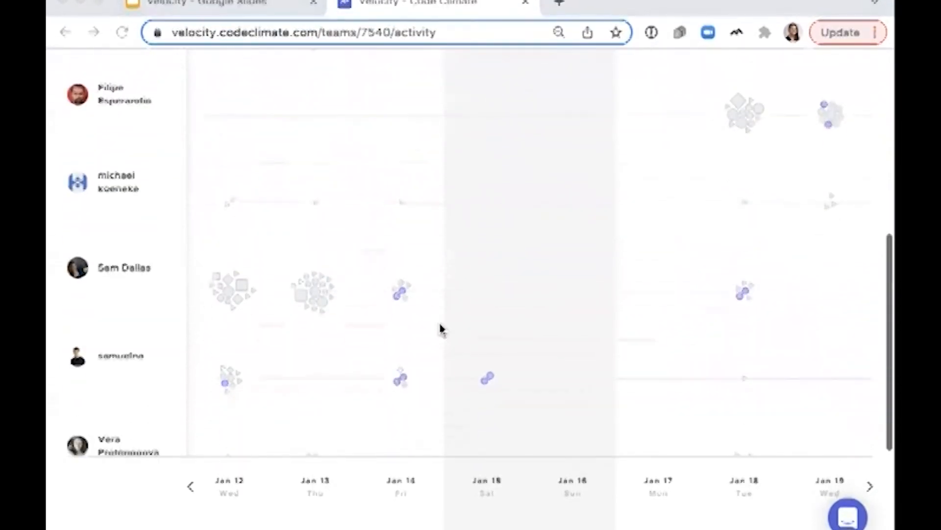
scroll("down", 3)
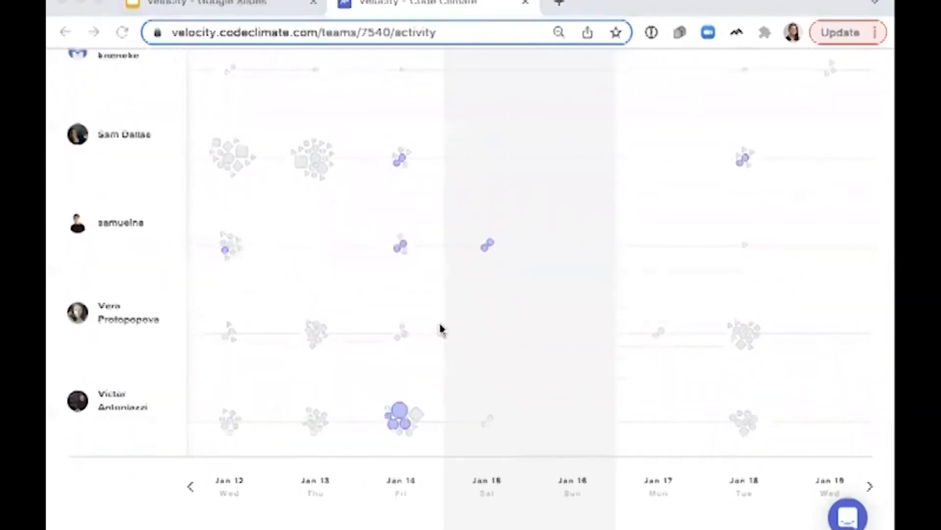
scroll("up", 3)
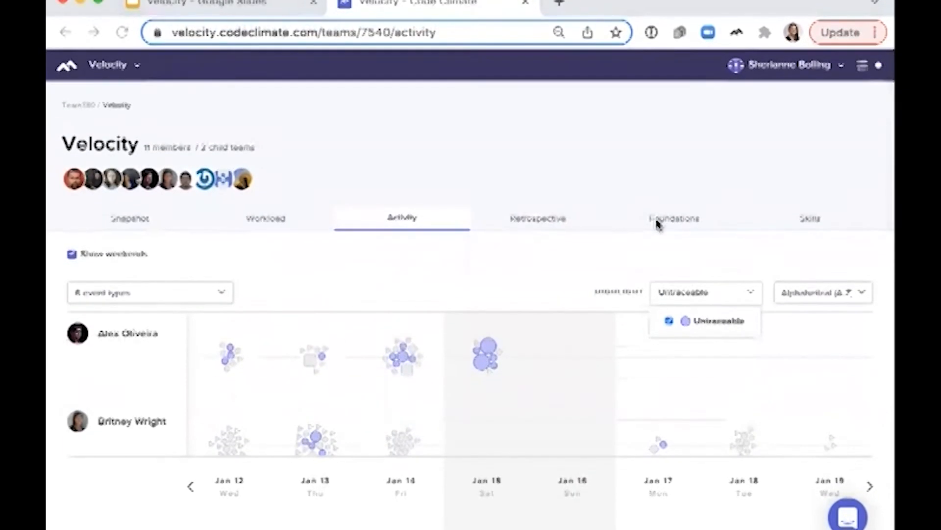
- Show the team's Foundations tab and review its Coding, Submitter and Reviewer metrics
left_click(673, 217)
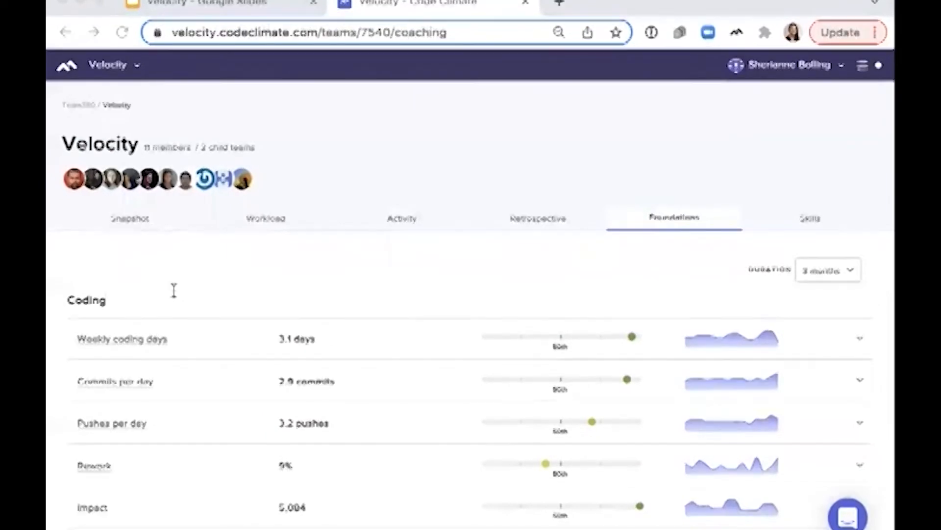
mouse_move(473, 293)
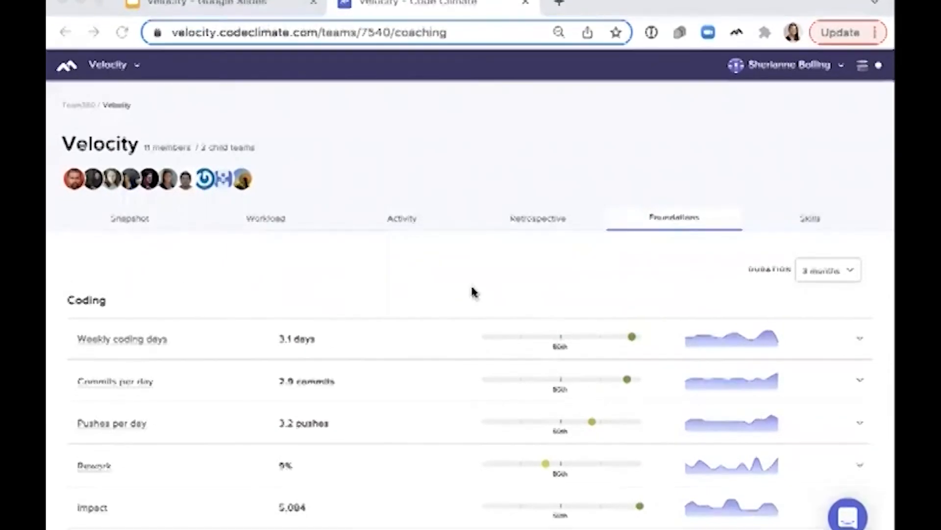
scroll("down", 3)
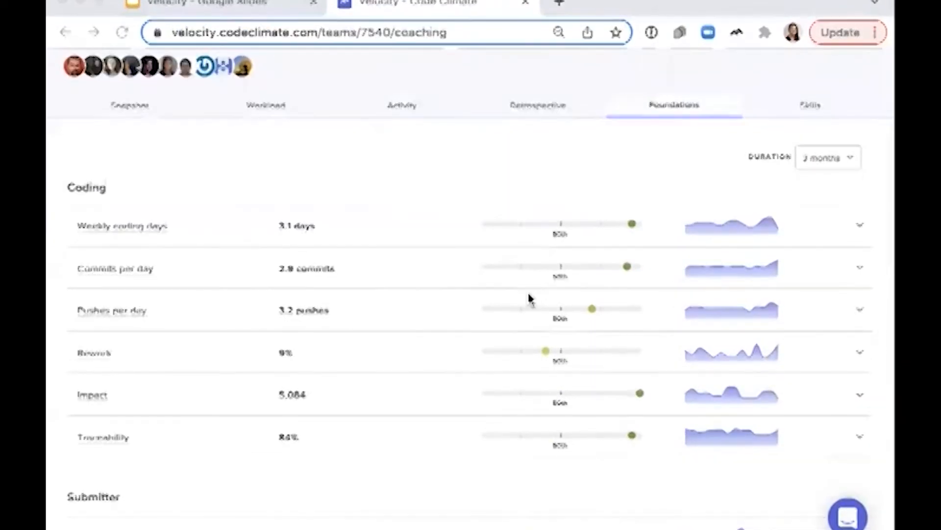
mouse_move(598, 294)
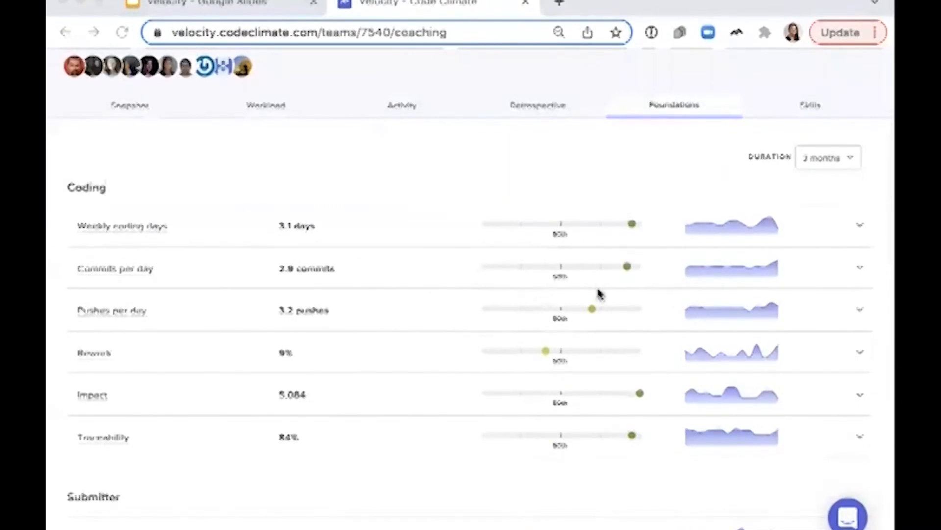
scroll("down", 3)
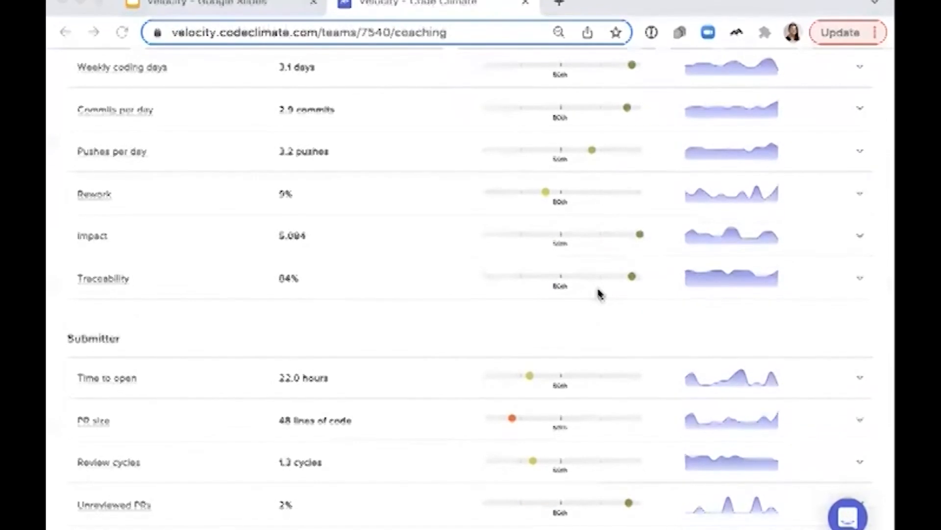
scroll("down", 3)
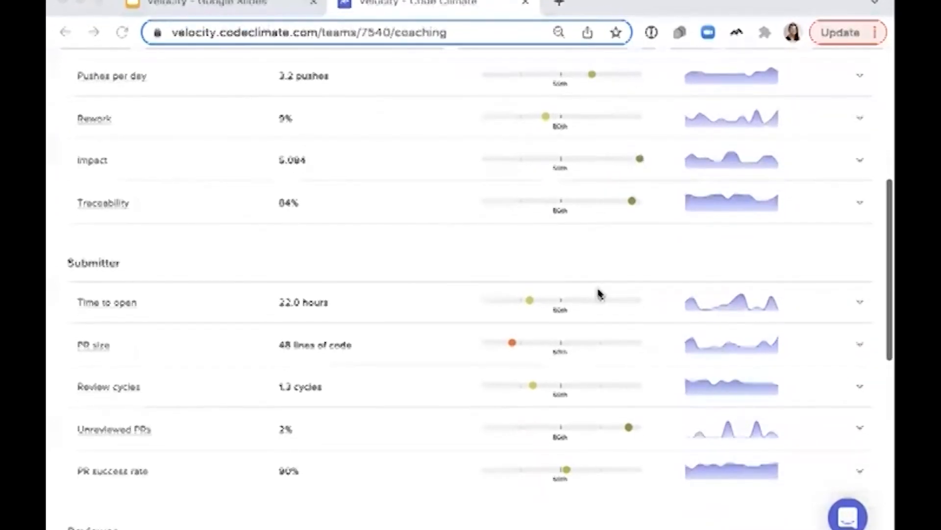
scroll("down", 3)
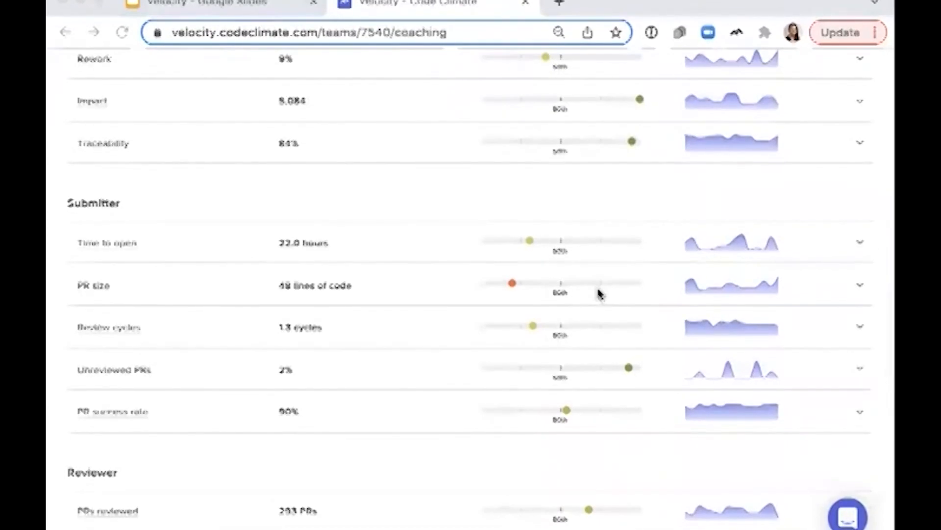
scroll("up", 3)
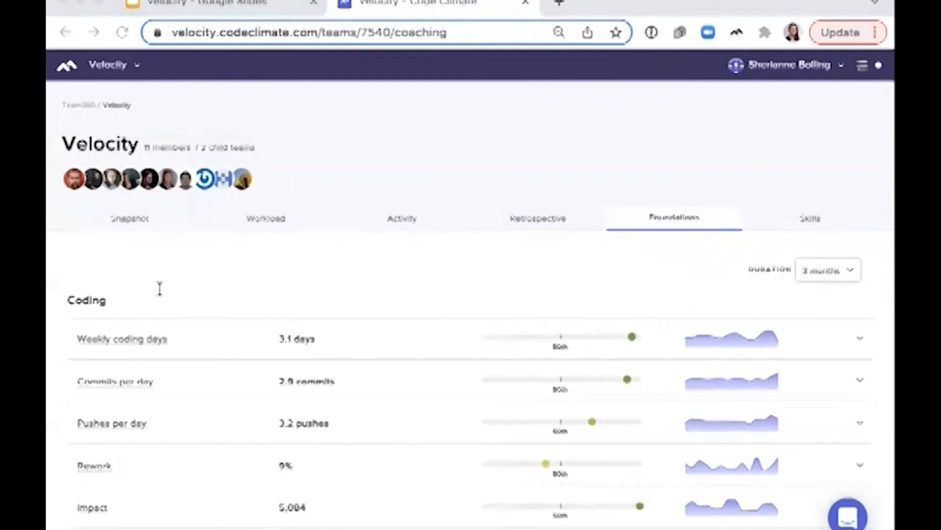
mouse_move(411, 285)
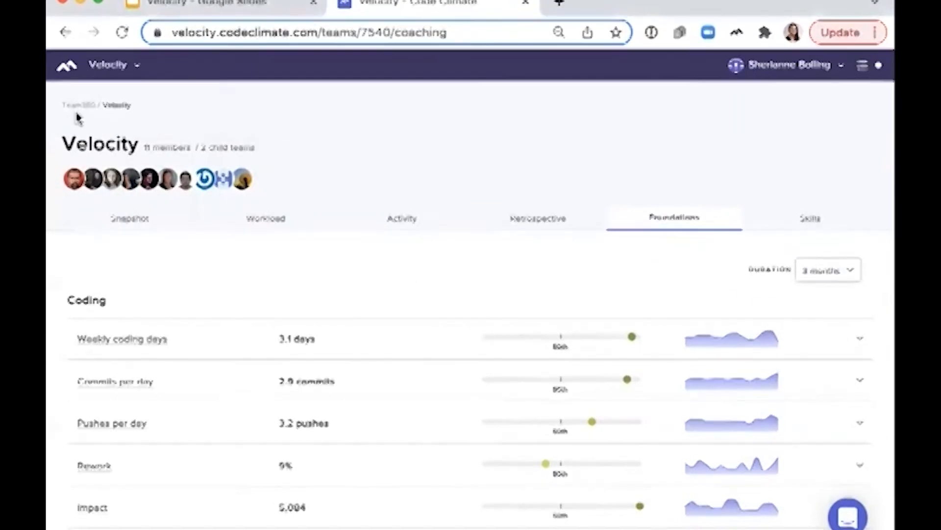
- Navigate to the Targets overview with the 'Decrease pull request cycle time' target
left_click(114, 65)
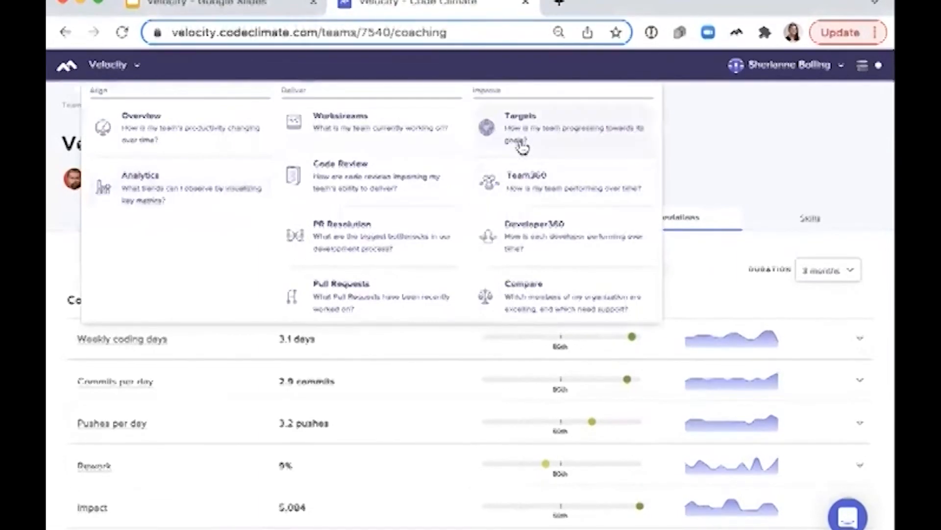
left_click(519, 126)
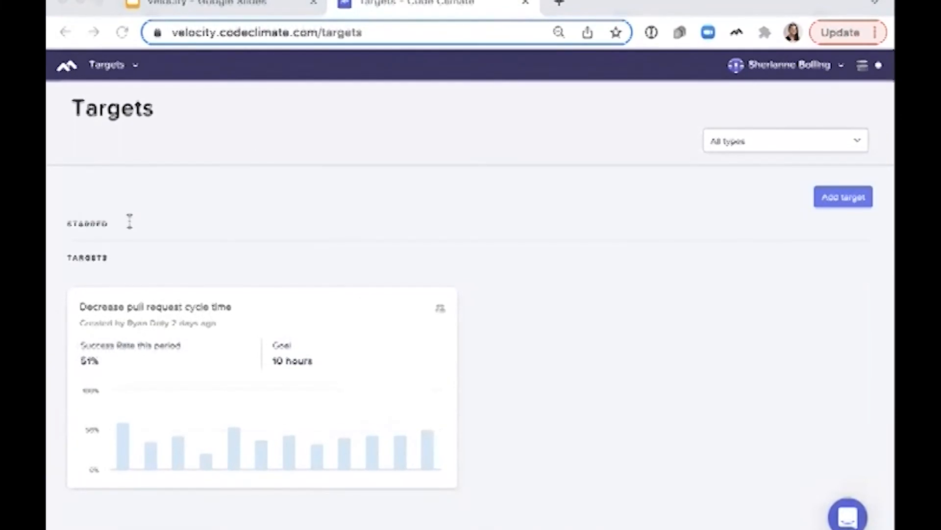
mouse_move(185, 204)
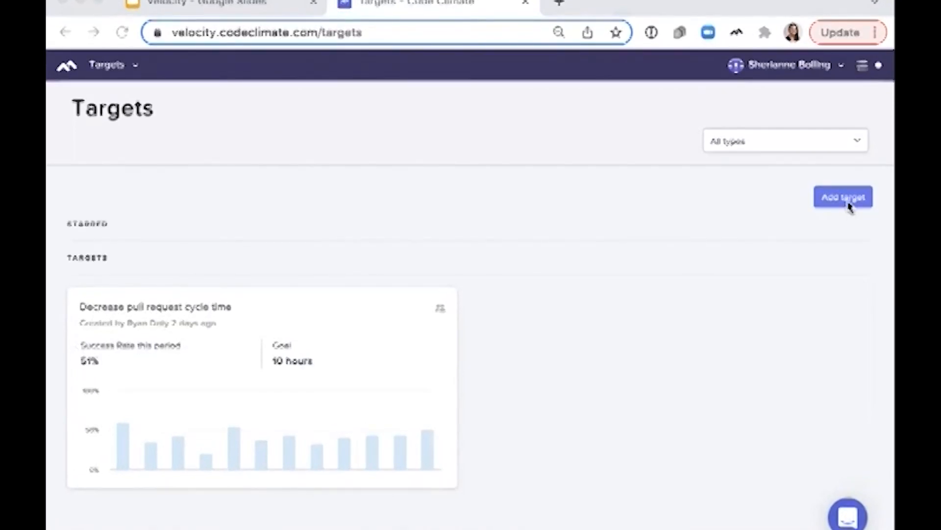
mouse_move(844, 204)
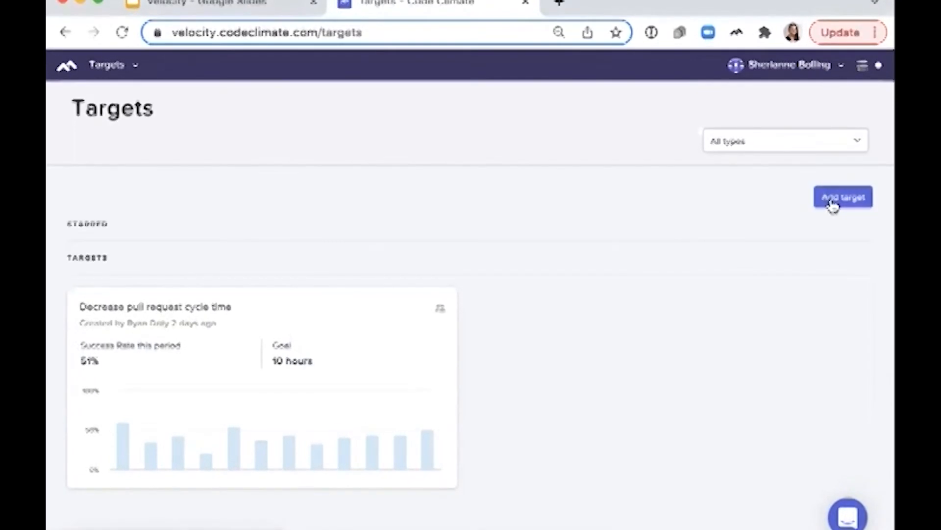
- Add a 'Decrease pull request time to merge' target with a 70-hour goal for Velocity
left_click(844, 196)
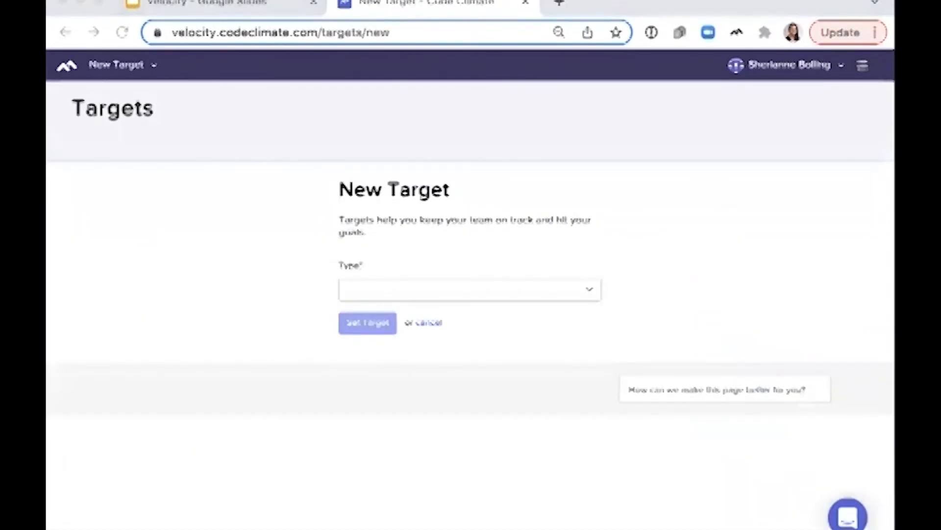
mouse_move(632, 199)
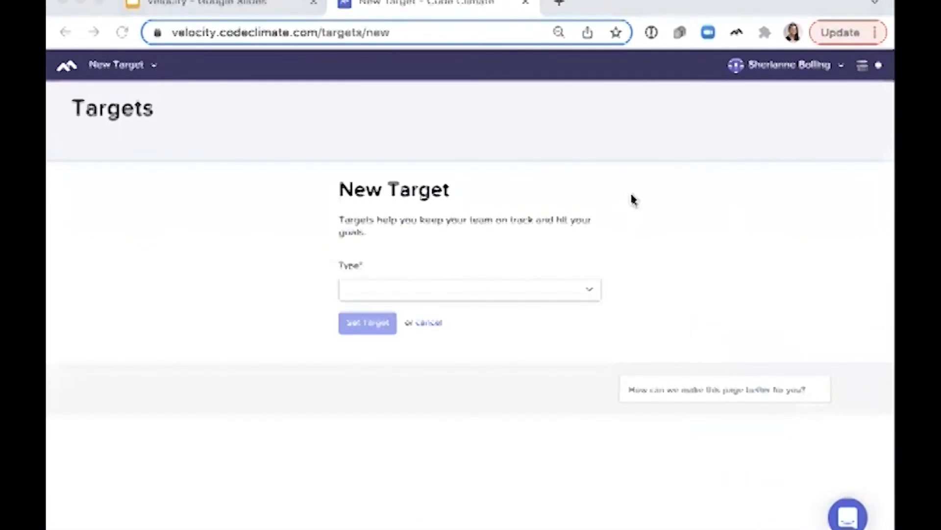
left_click(468, 288)
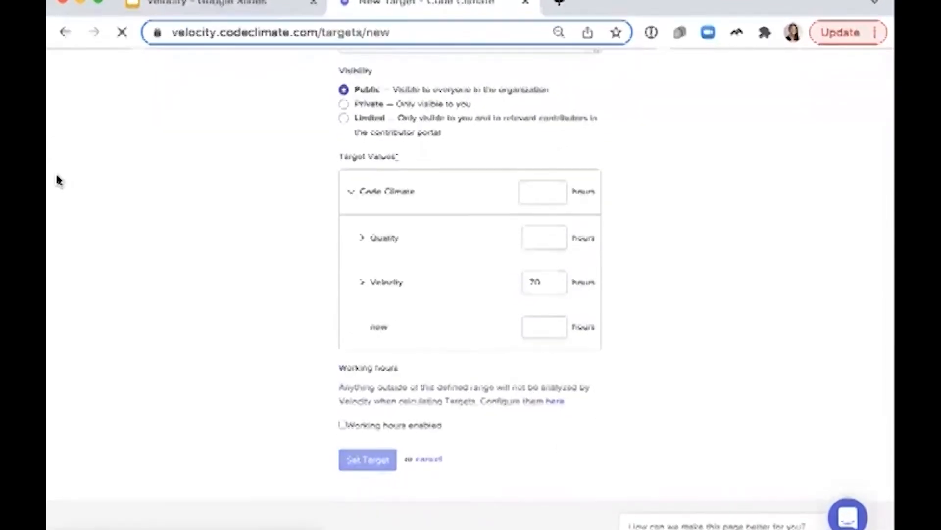
left_click(367, 459)
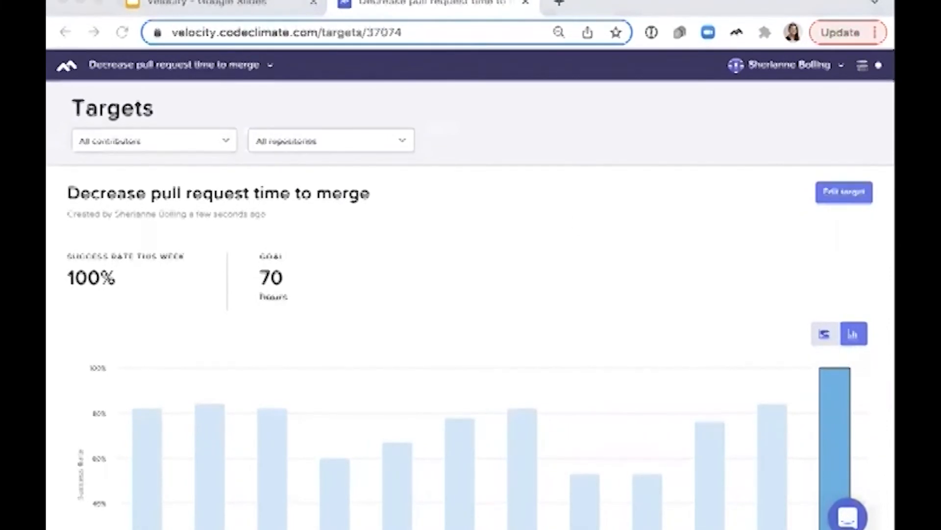
scroll("down", 3)
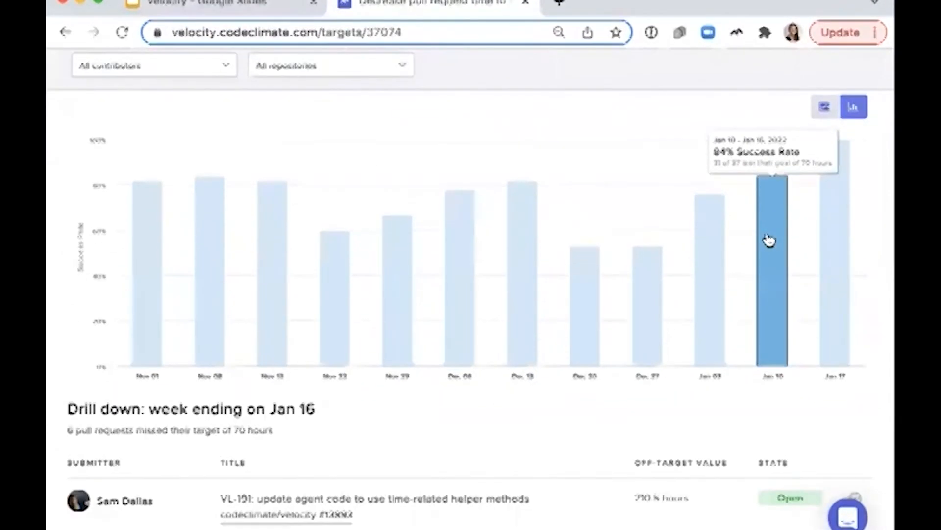
scroll("down", 3)
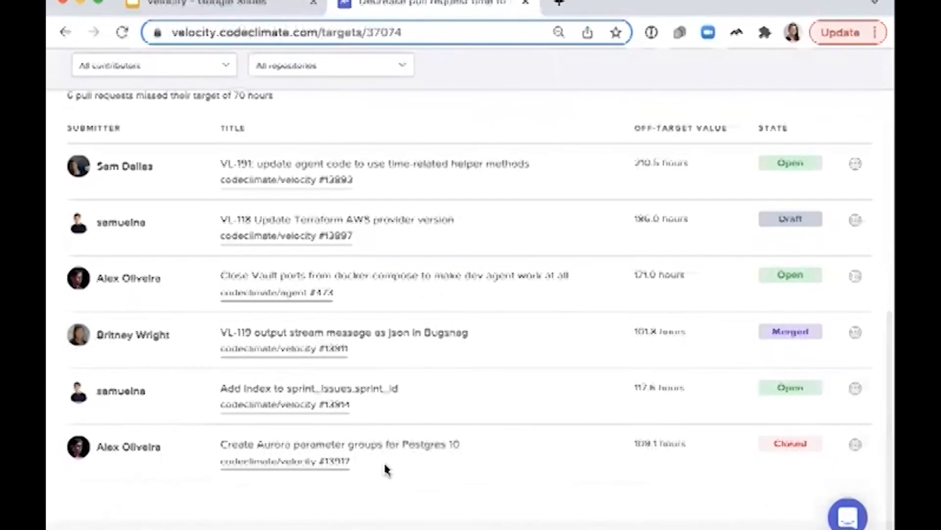
mouse_move(829, 470)
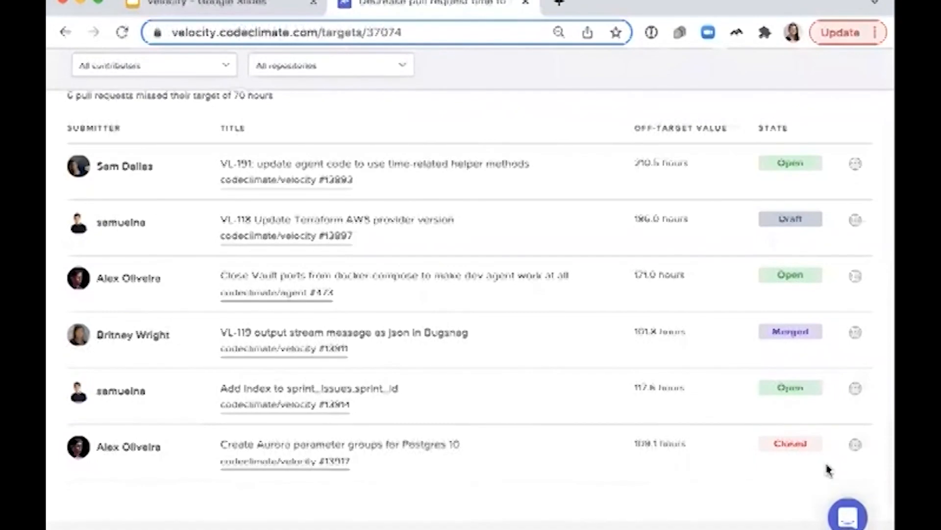